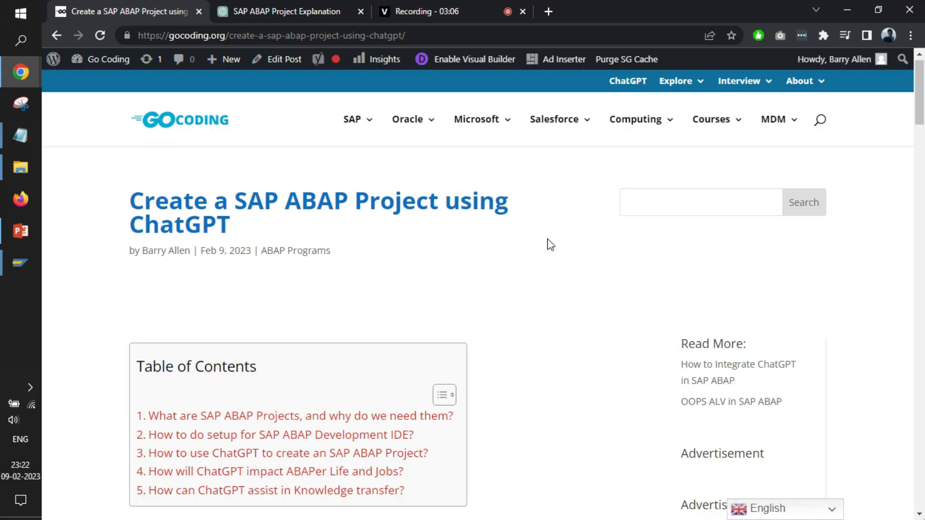
mouse_move(433, 35)
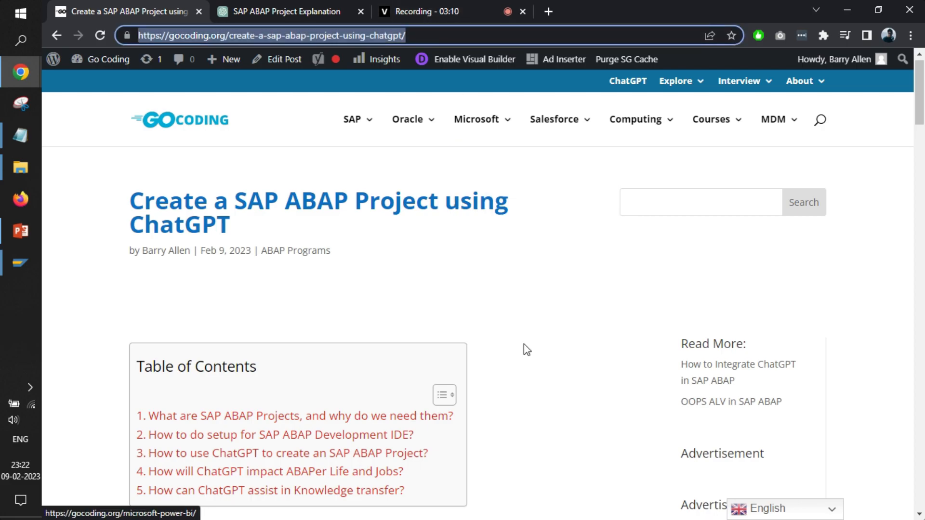
Read the ABAP article, jumping to the 'How will ChatGPT impact ABAPer Life and Jobs' section.
scroll(down, 3)
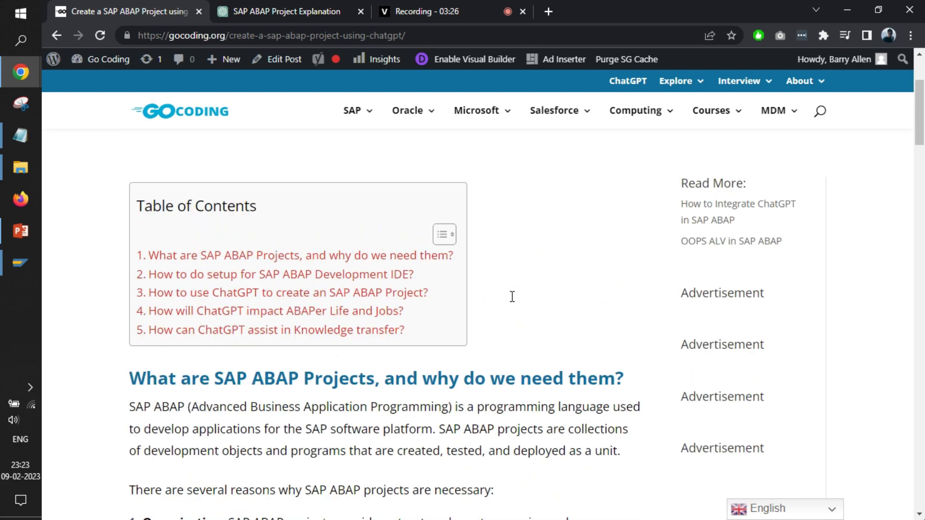
scroll(up, 3)
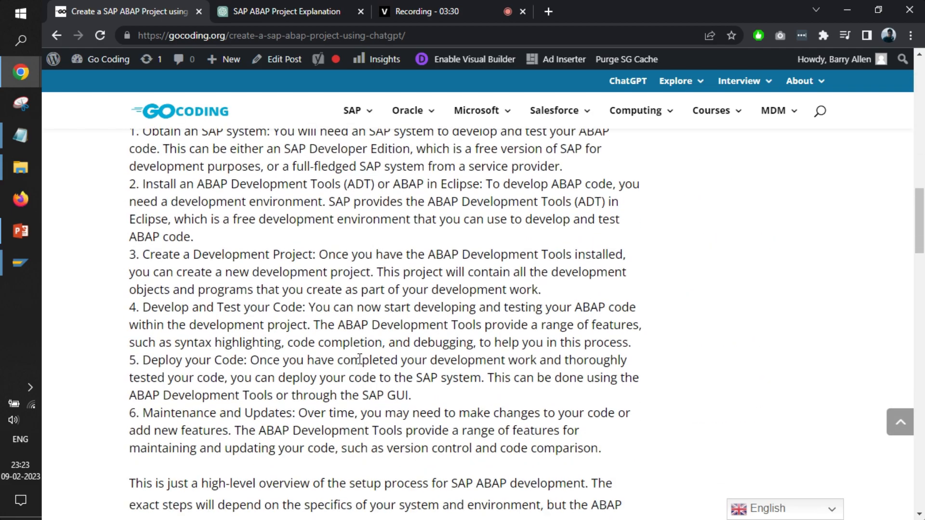
scroll(up, 3)
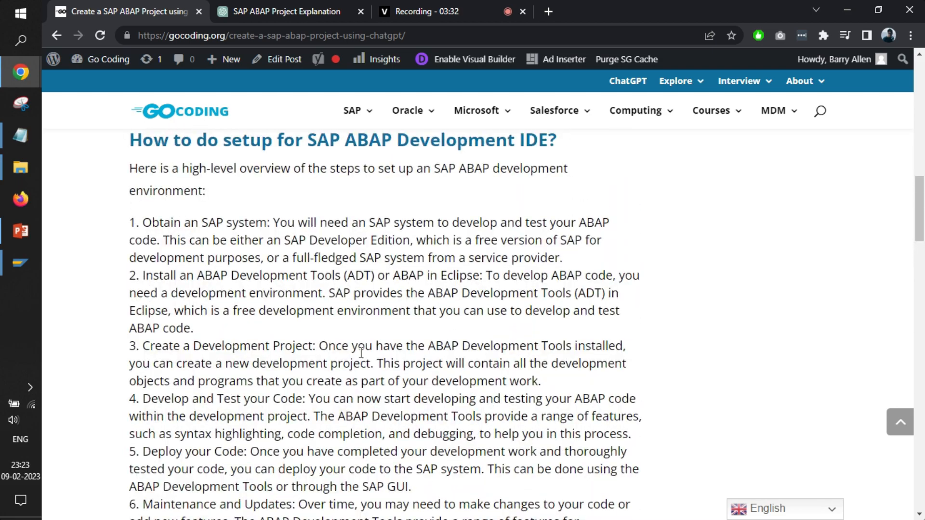
scroll(up, 3)
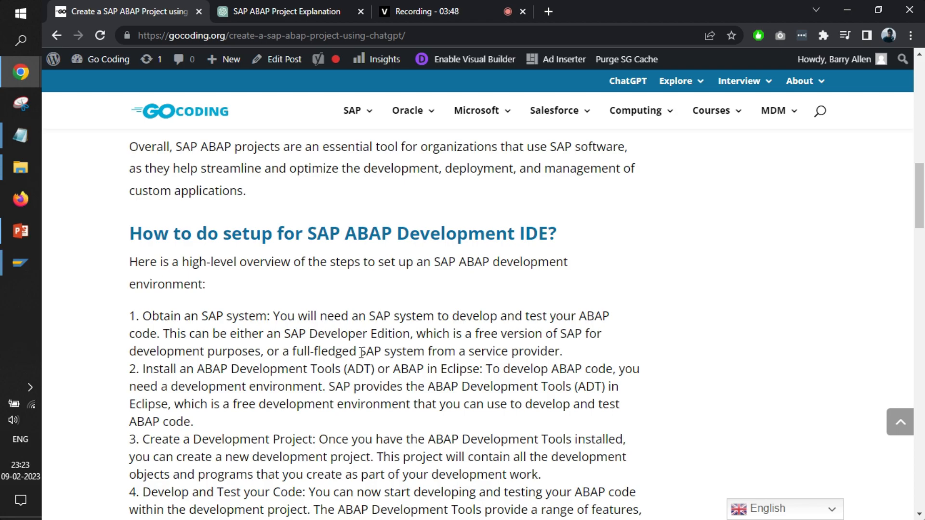
scroll(up, 3)
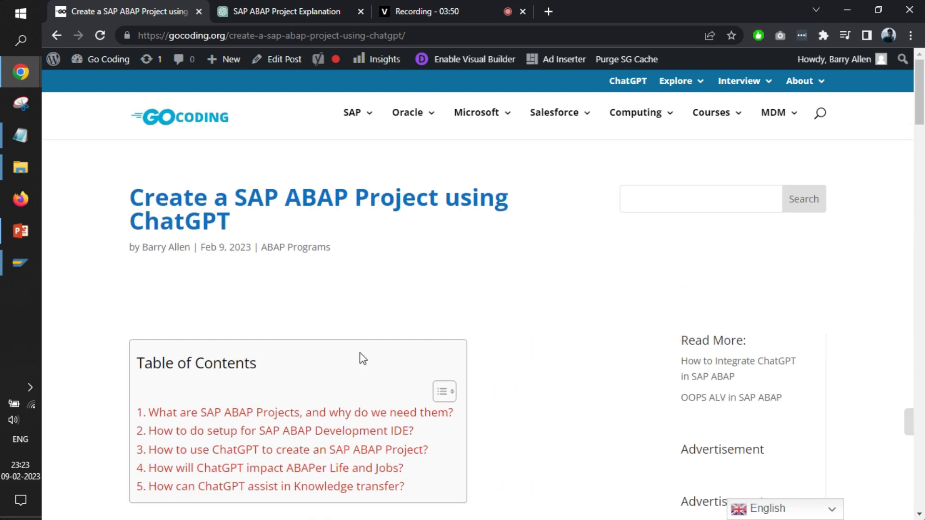
scroll(down, 3)
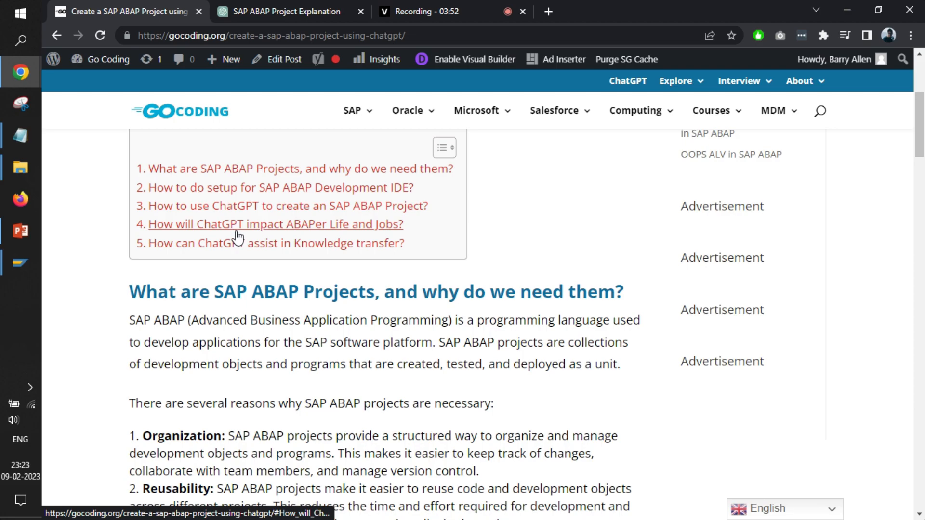
click(276, 224)
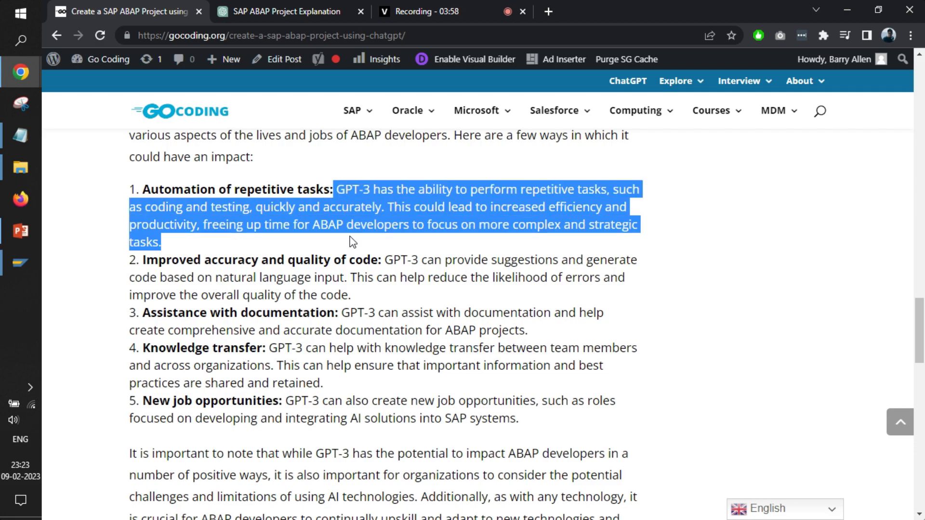
scroll(down, 3)
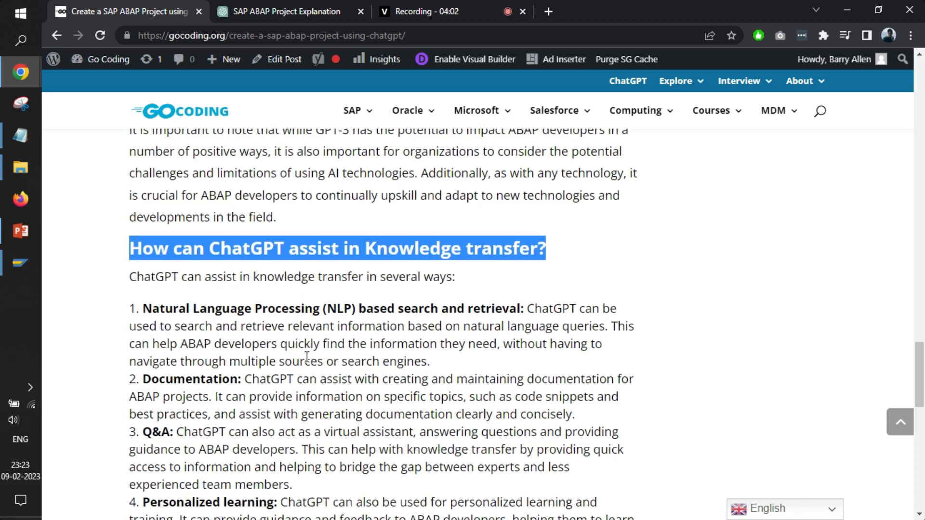
scroll(down, 3)
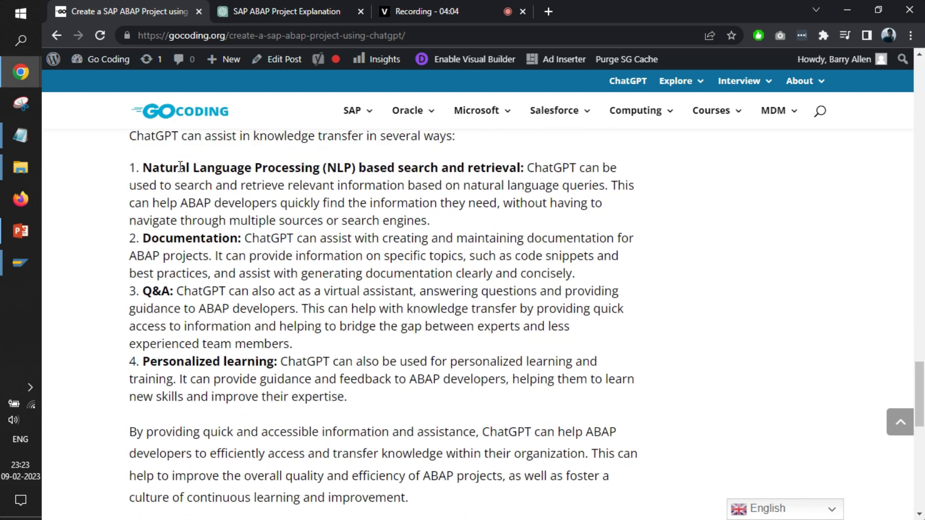
scroll(down, 3)
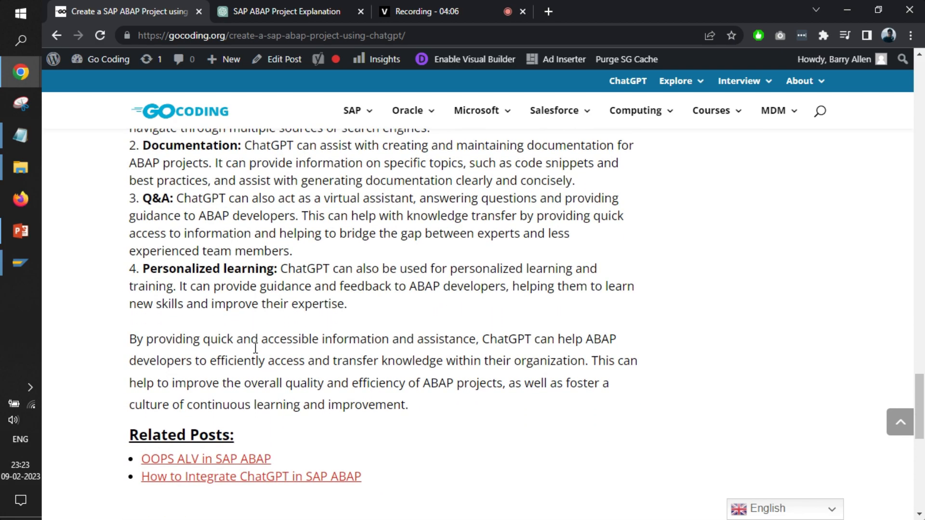
scroll(up, 3)
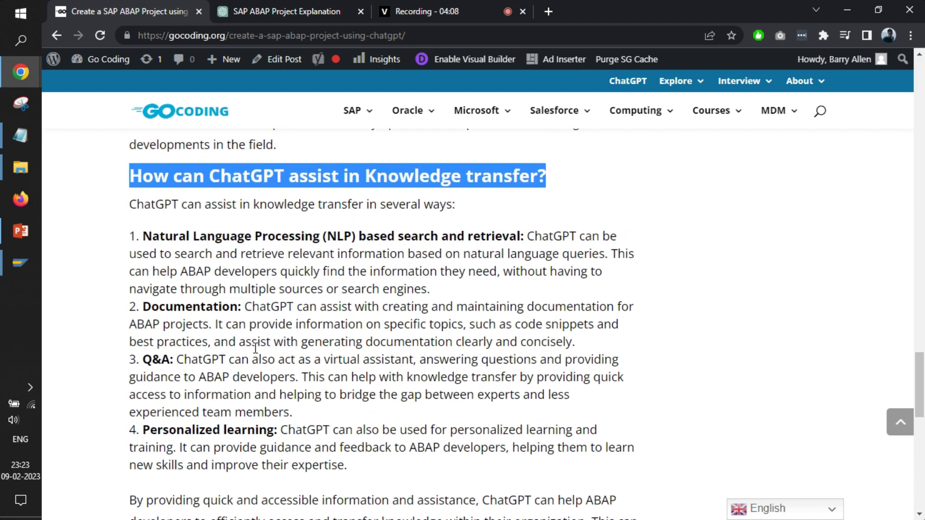
scroll(down, 3)
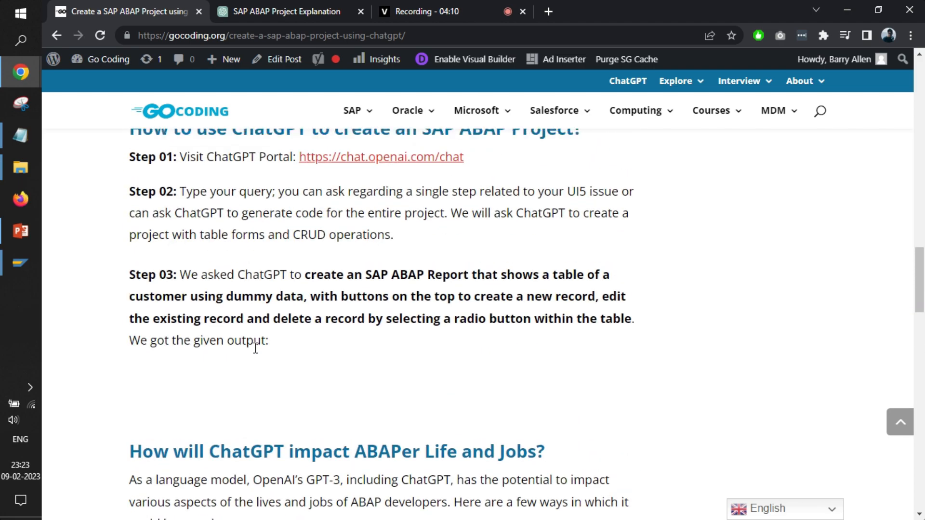
scroll(up, 3)
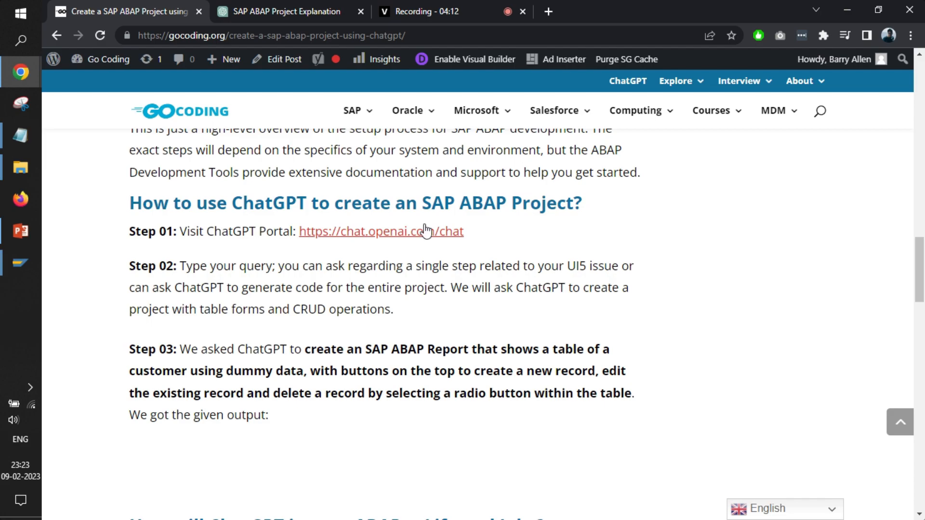
mouse_move(448, 203)
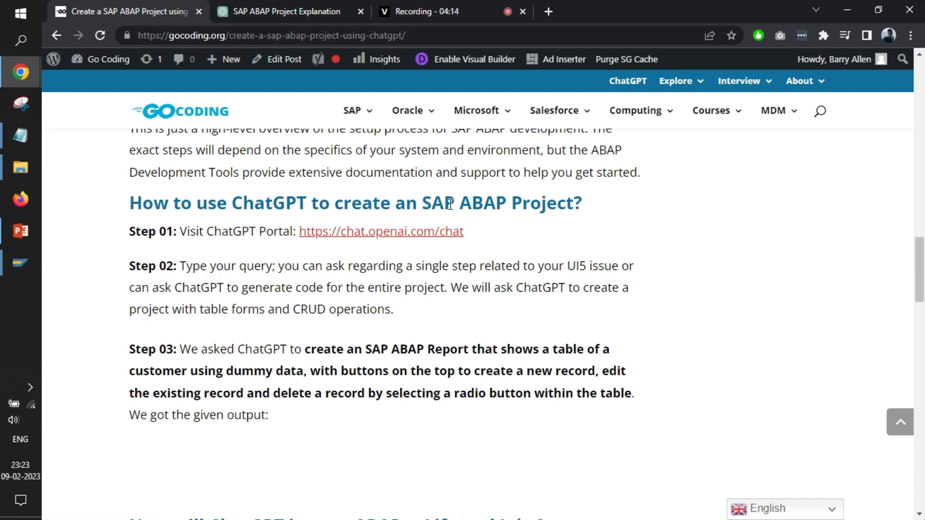
mouse_move(323, 240)
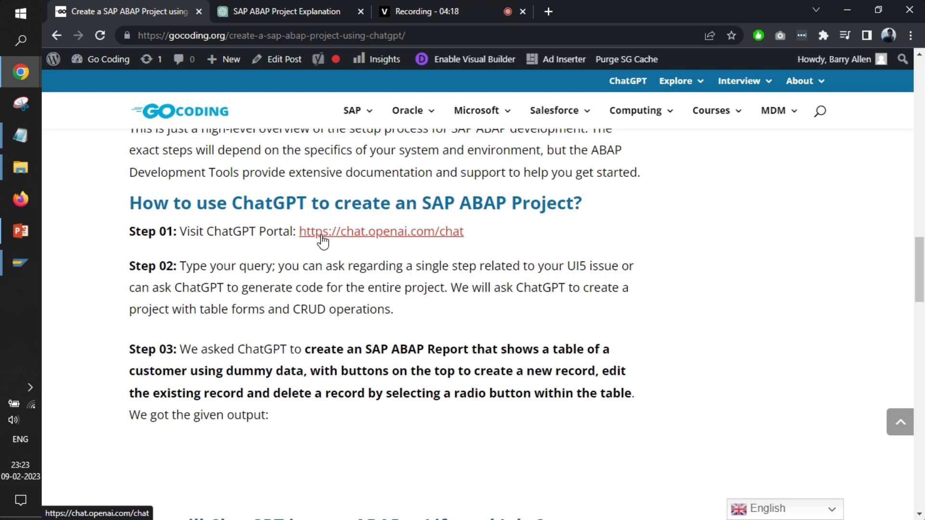
mouse_move(287, 11)
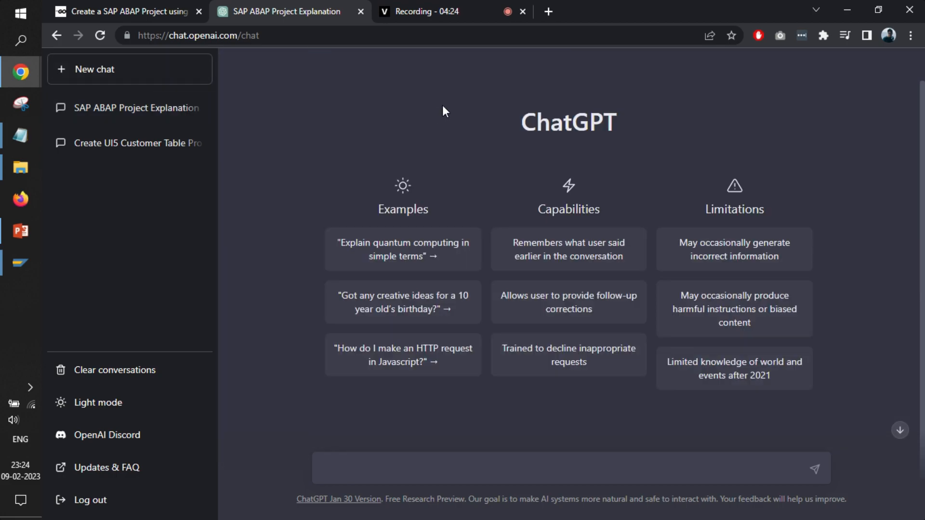
Send ChatGPT the request for a two-input report offering sum, subtraction, multiplication and division.
click(124, 11)
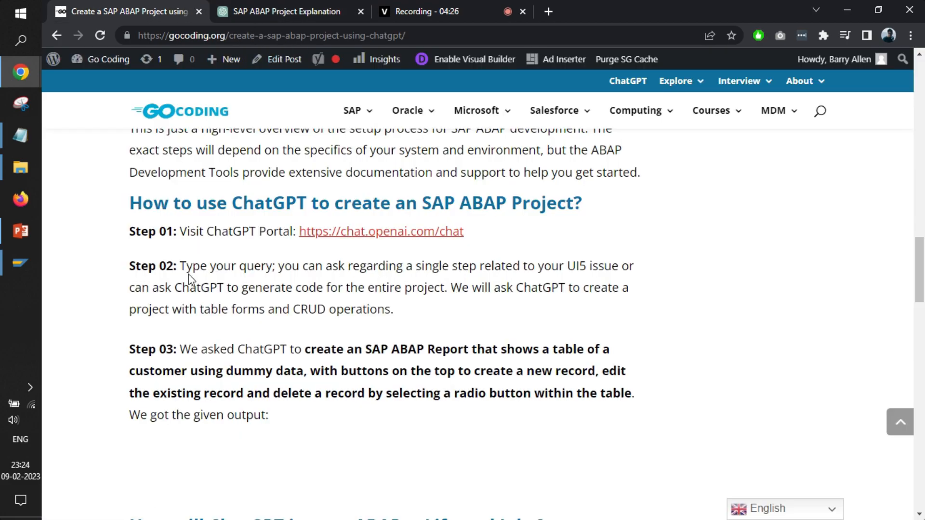
mouse_move(183, 266)
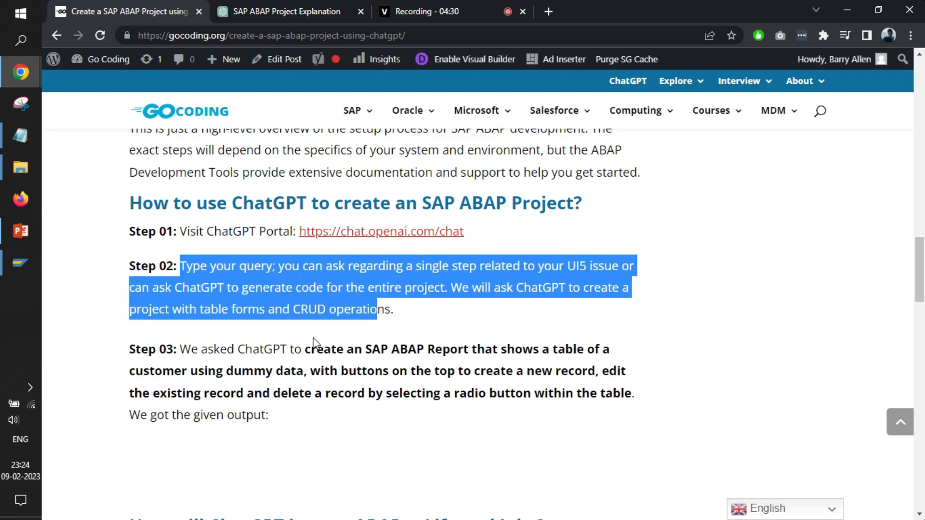
scroll(down, 3)
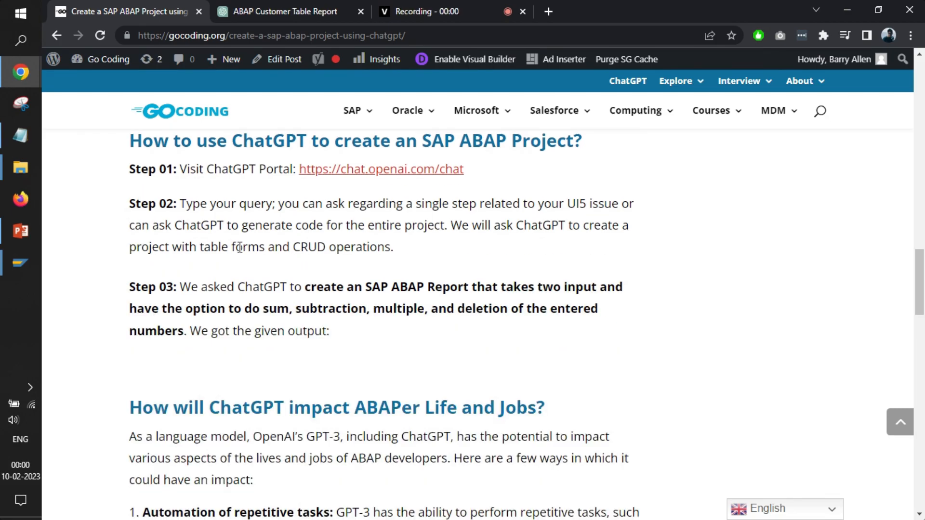
mouse_move(294, 283)
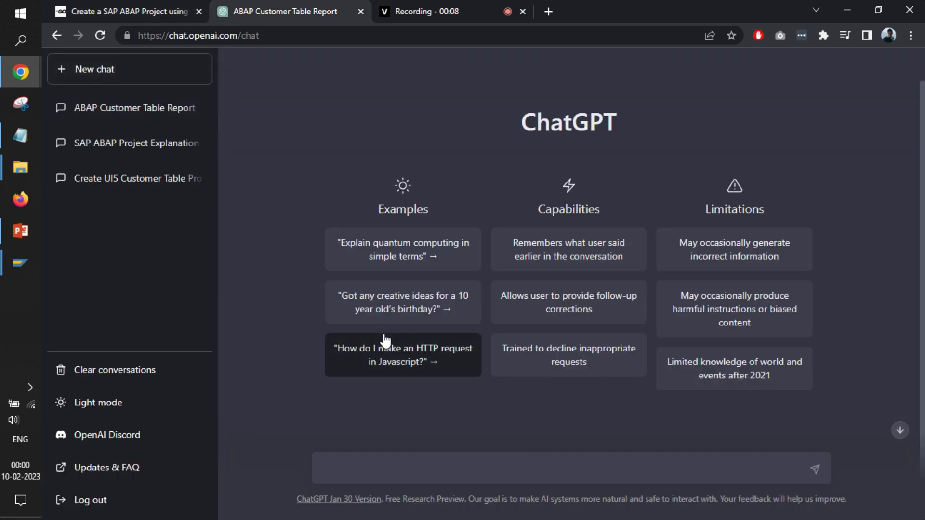
key(Return)
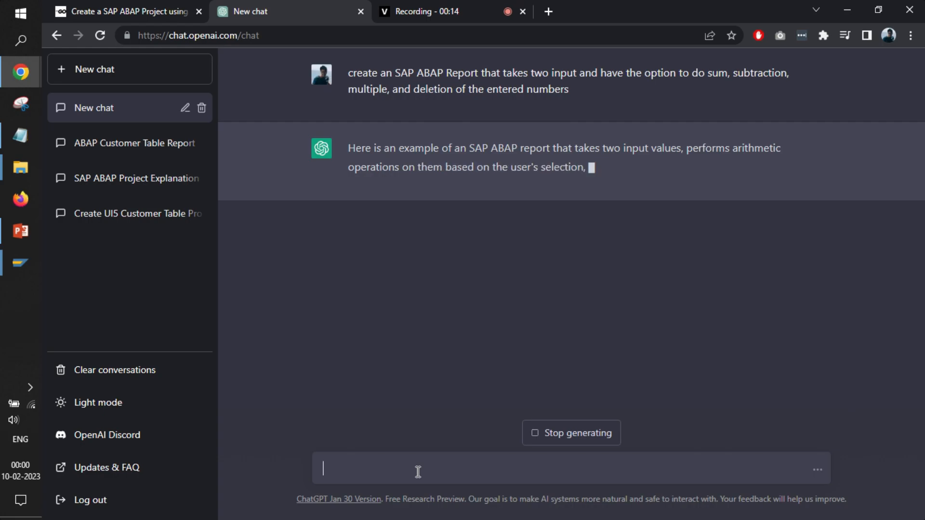
Run transaction SE38 and enter the new program name ZCHATGPTGEN.
click(20, 263)
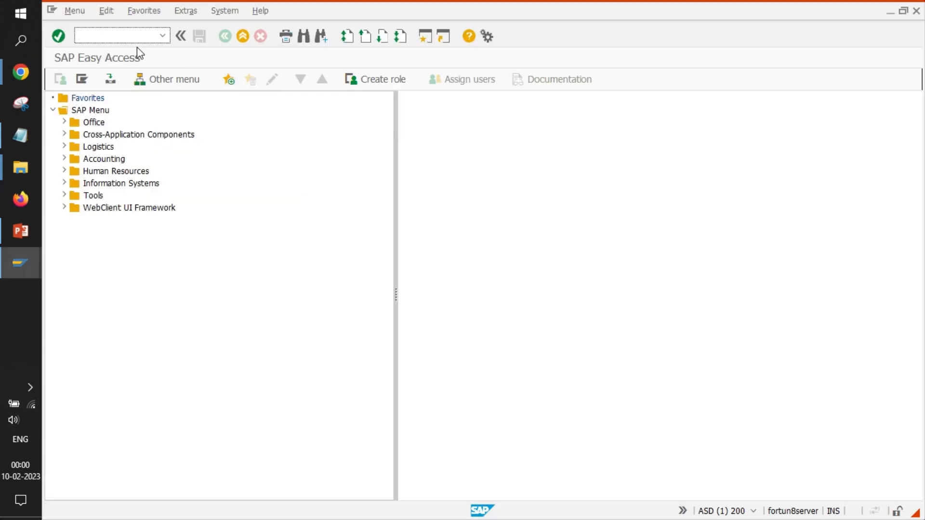
click(118, 36)
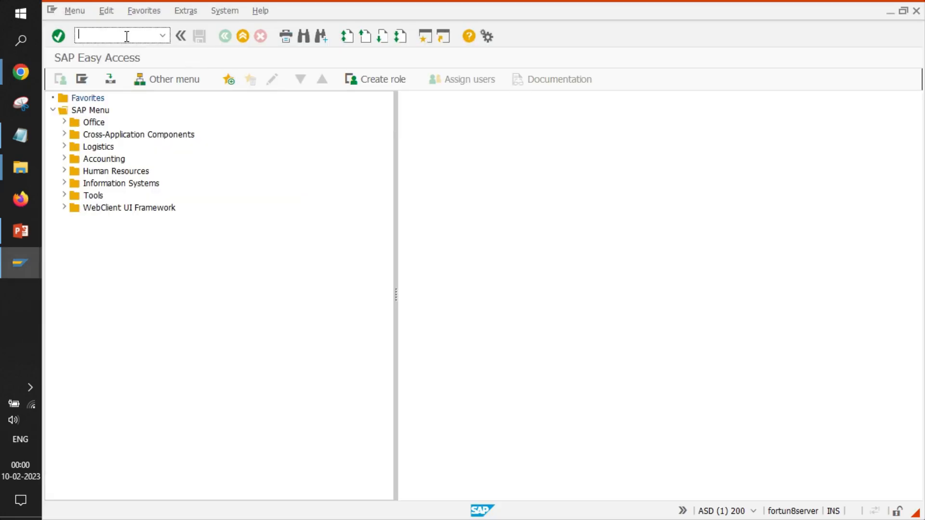
text(se38)
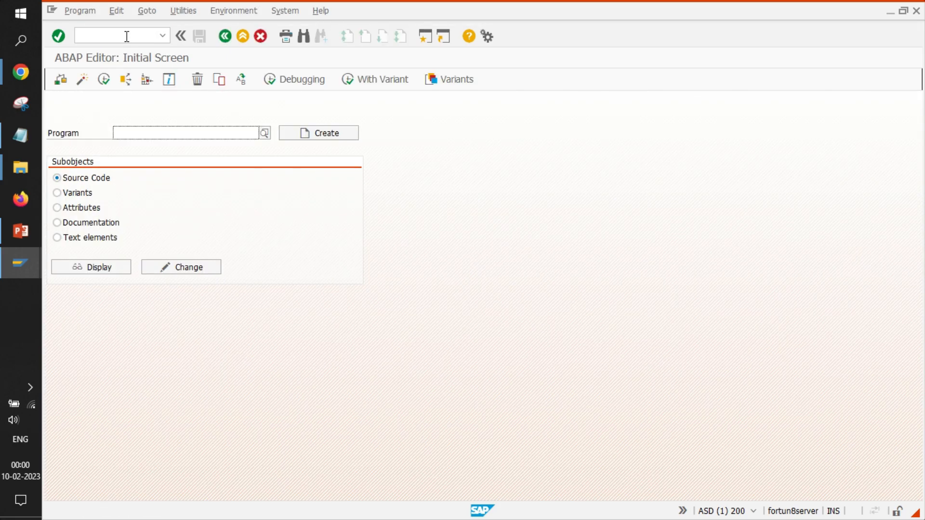
text(zvhat)
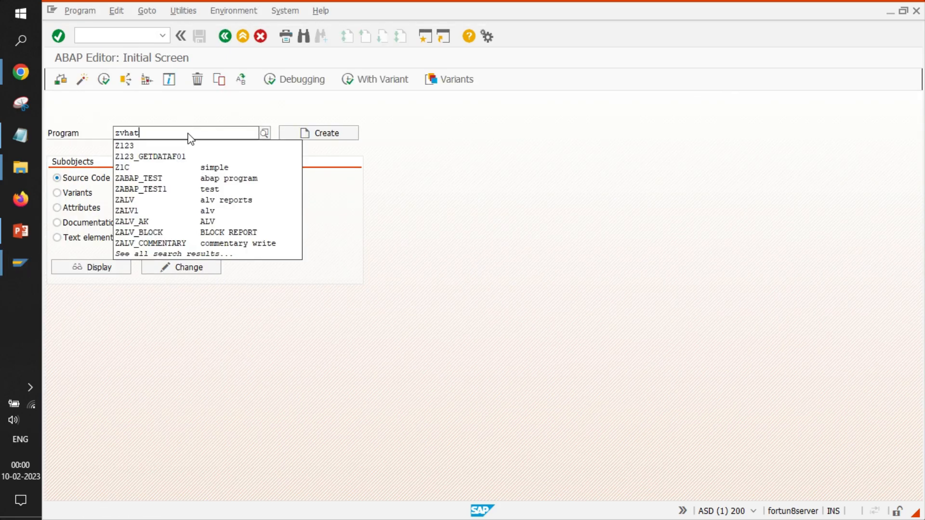
text(zchat)
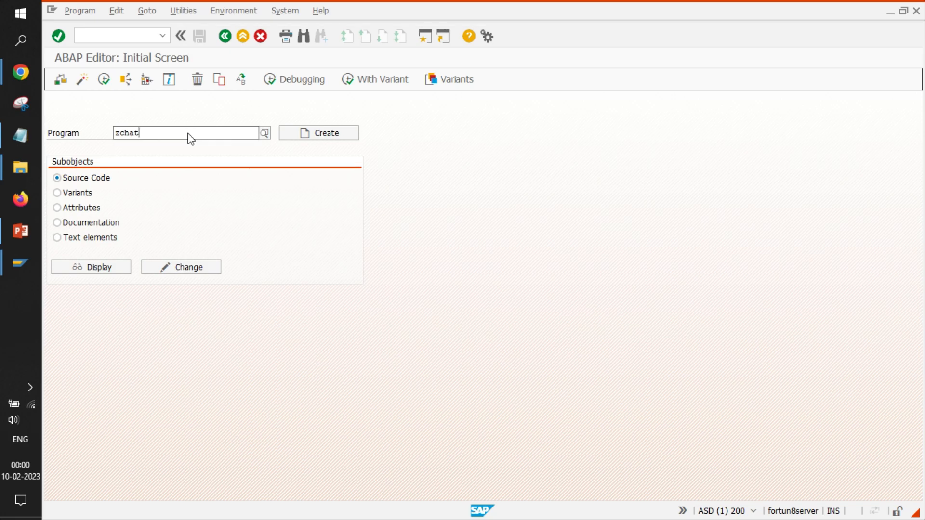
text(gptgen)
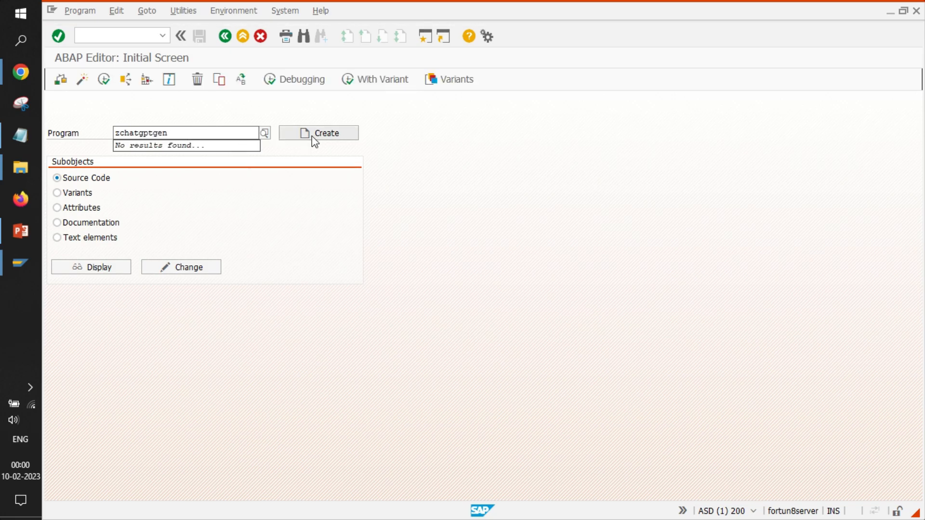
Title the new program 'Chat GPT ABAP CODE GENERATION'.
click(318, 133)
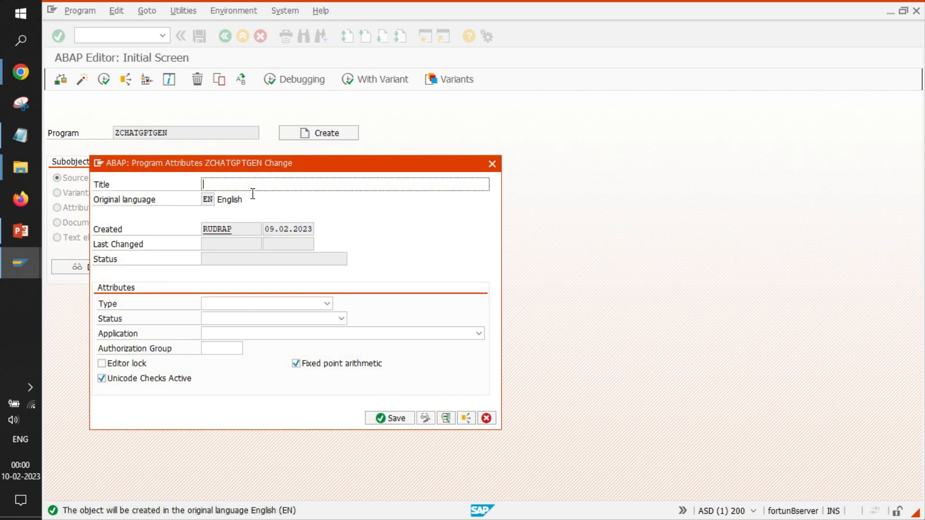
text(Chat)
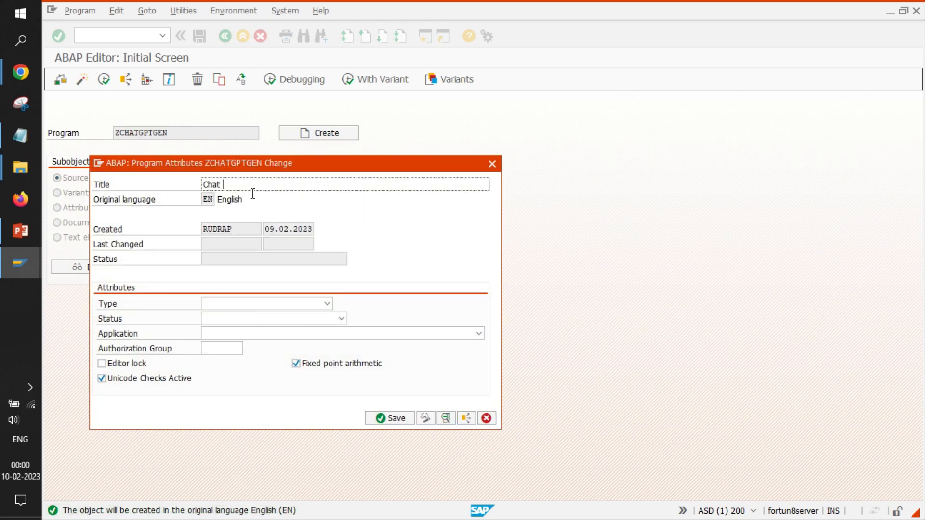
text(GPT ABAP CODE GE)
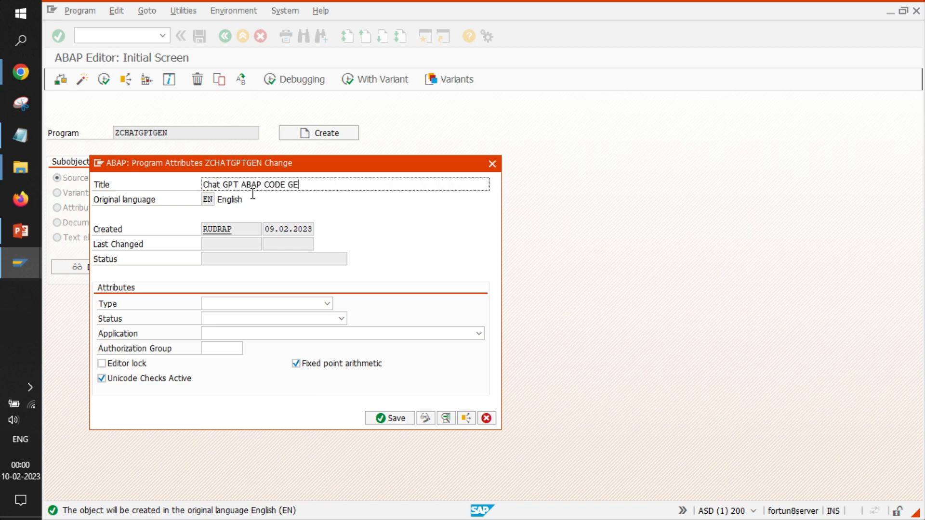
text(NERATI)
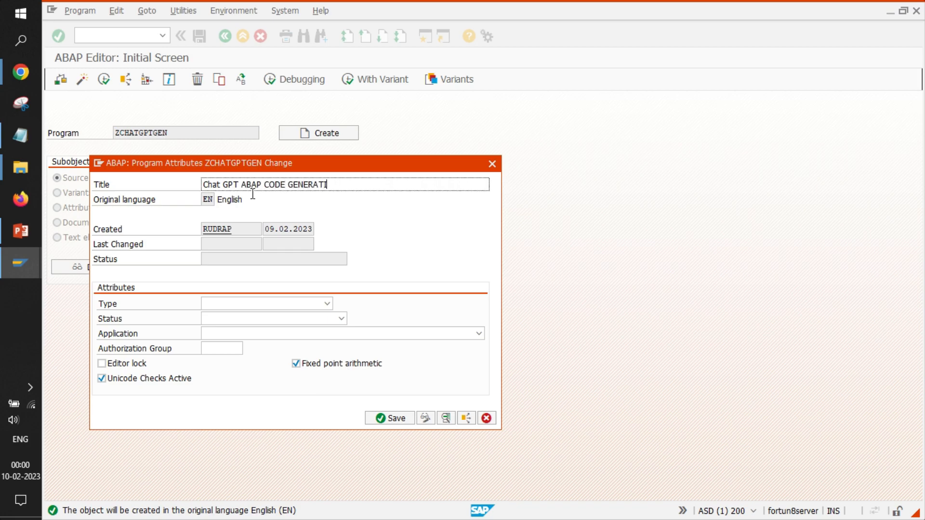
Save it as an executable program and local object, then return to ChatGPT in Chrome.
click(327, 303)
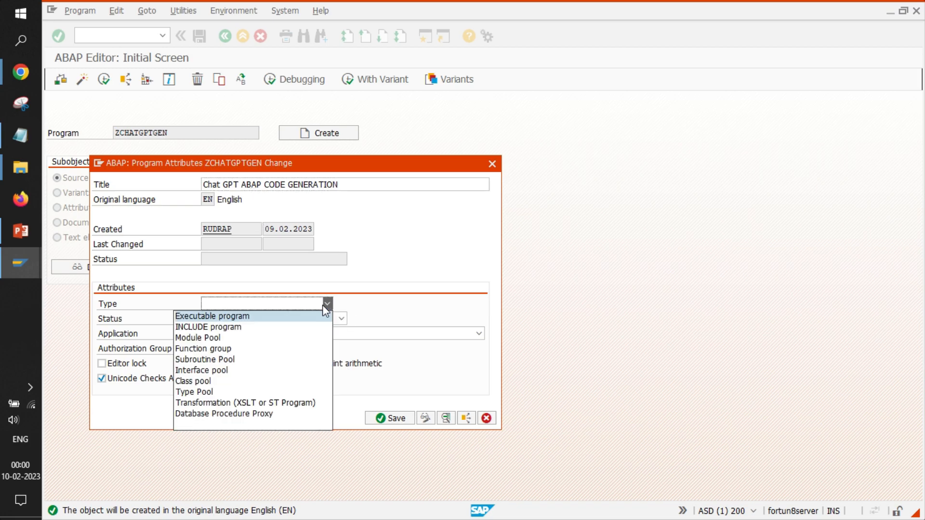
click(211, 316)
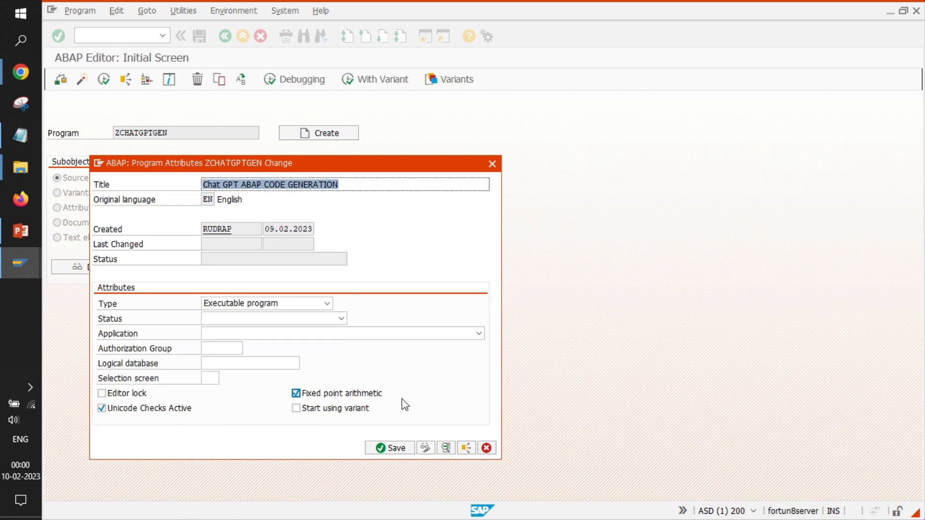
click(388, 447)
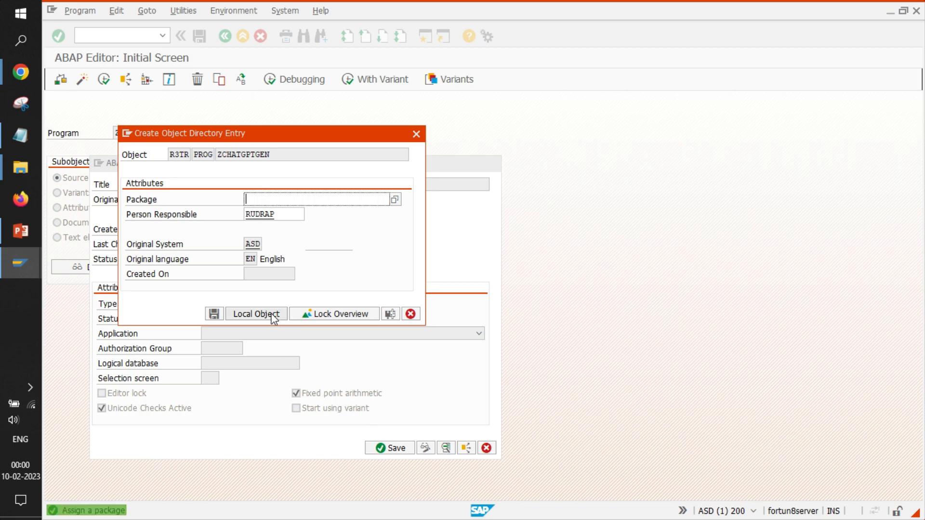
click(256, 313)
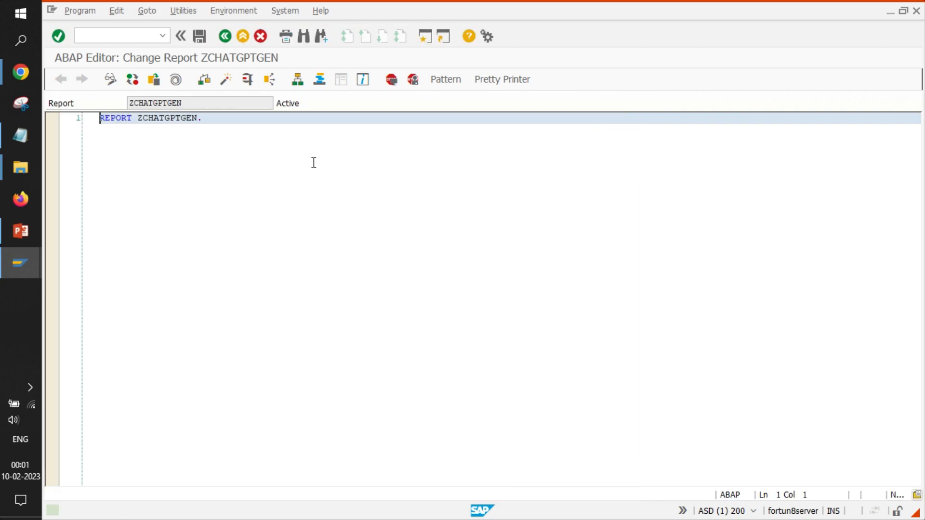
key(alt+tab)
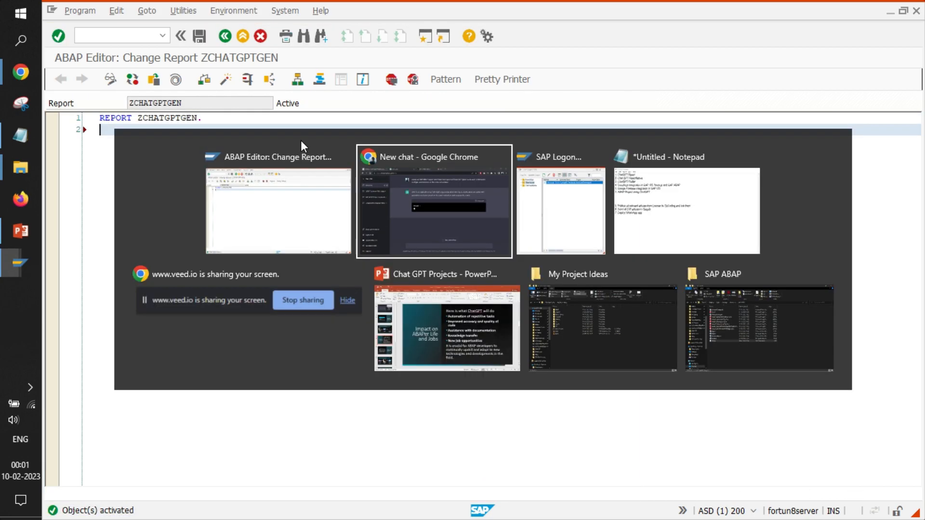
click(434, 203)
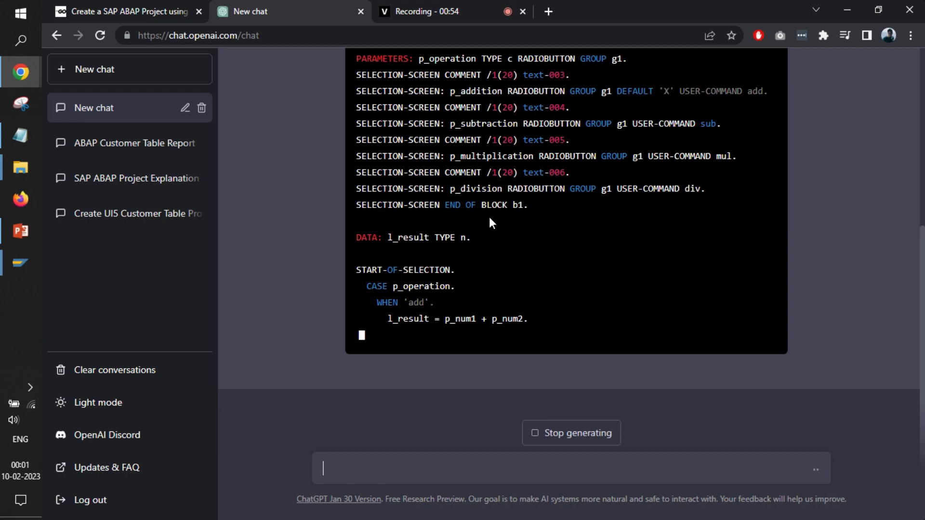
Scroll through ChatGPT's calculator report code down to the division-by-zero check.
scroll(up, 3)
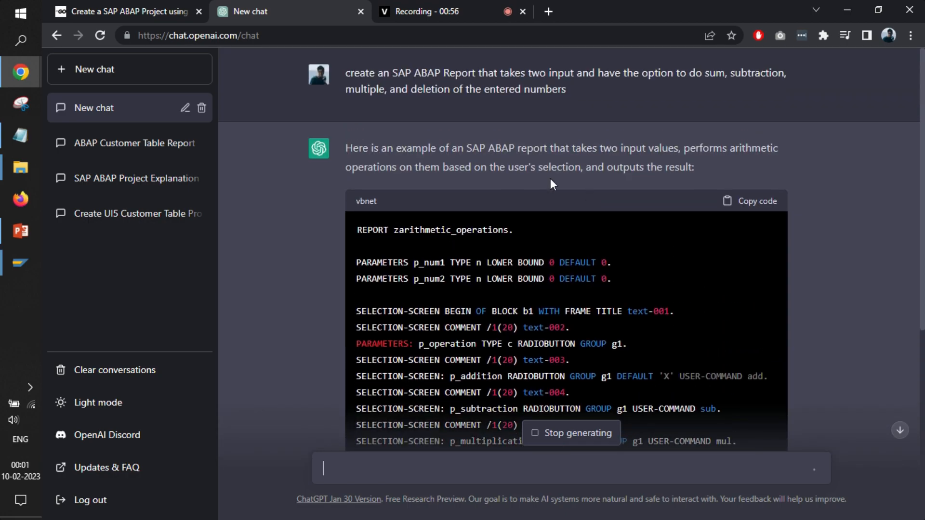
mouse_move(379, 74)
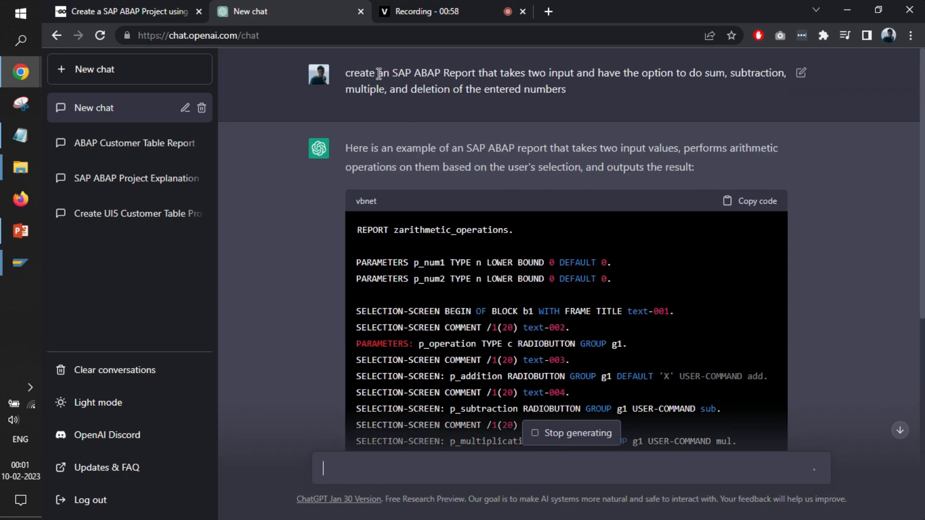
mouse_move(516, 86)
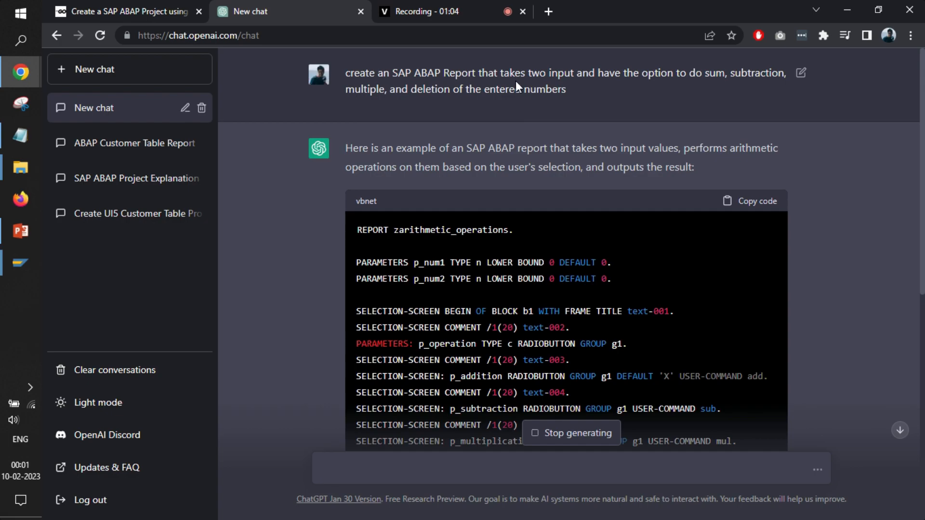
mouse_move(554, 108)
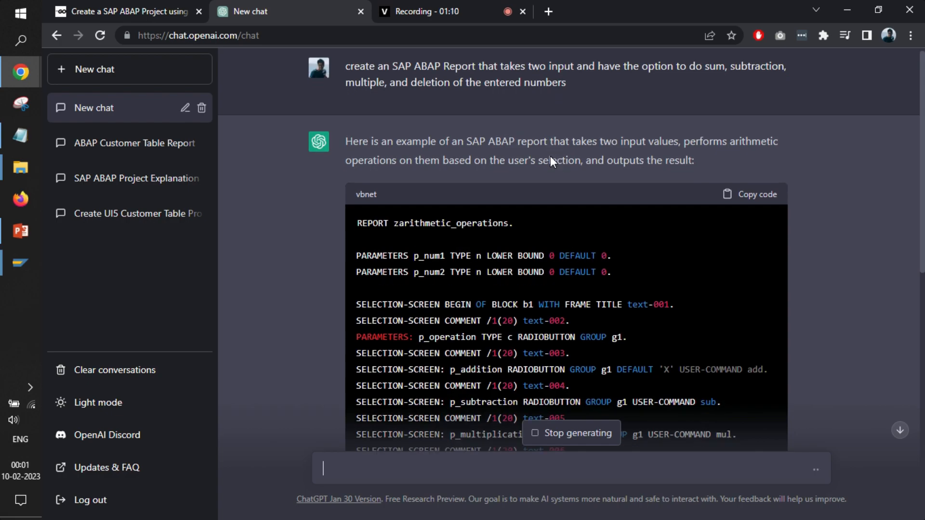
scroll(down, 3)
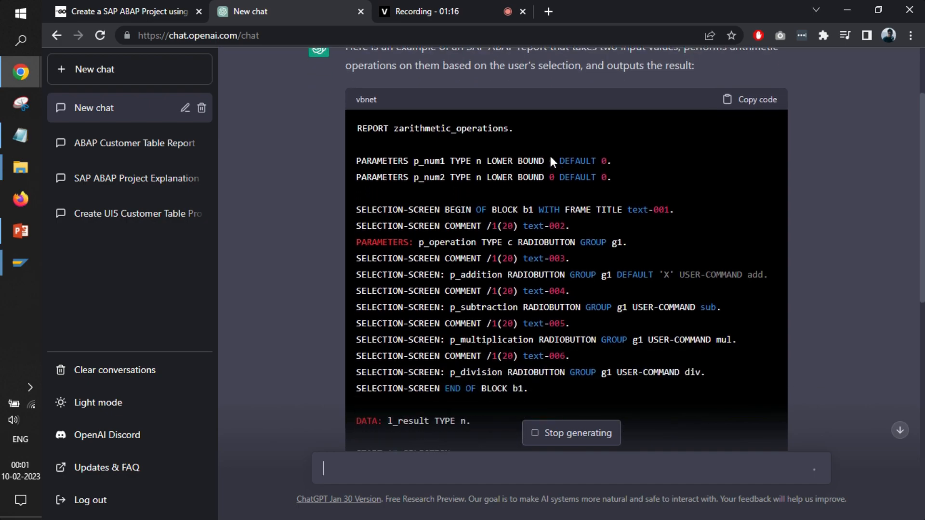
scroll(down, 3)
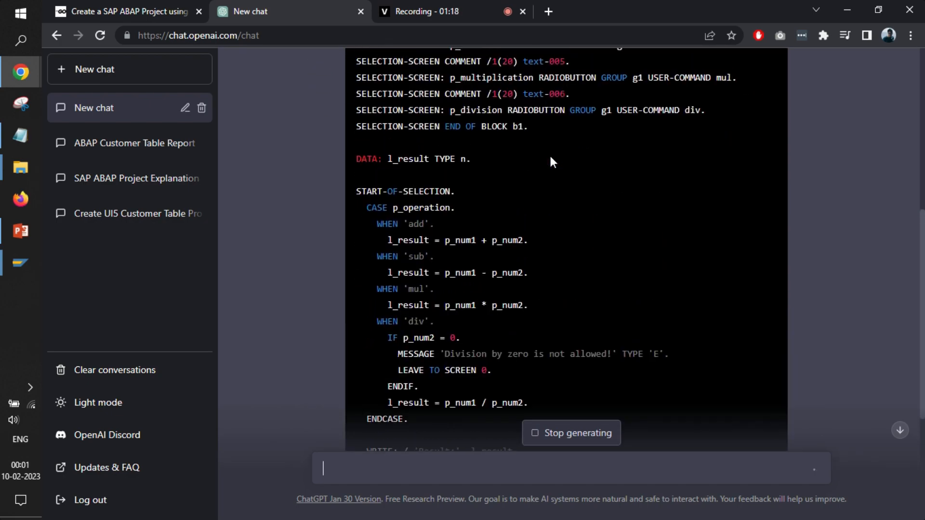
scroll(up, 3)
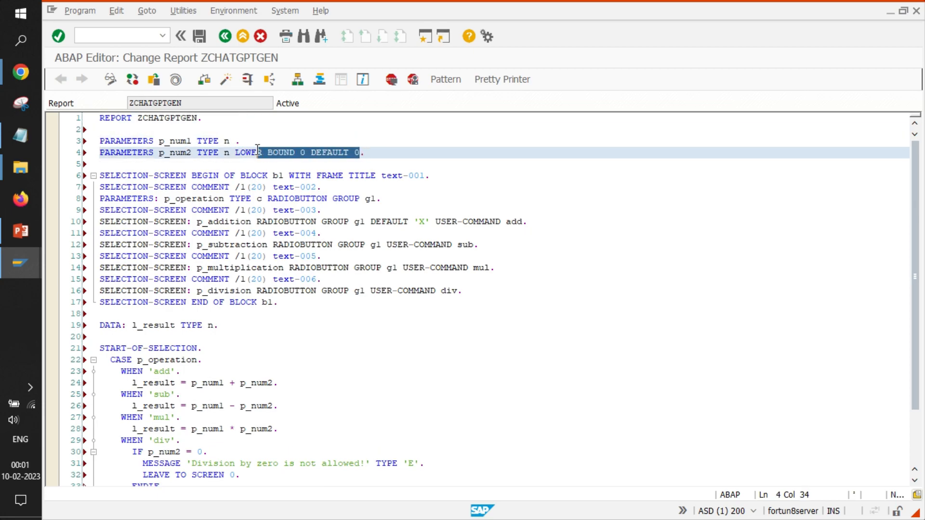
Strip bound and default from p_num2, end the p_num1 line with a period, and start activation.
key(Delete)
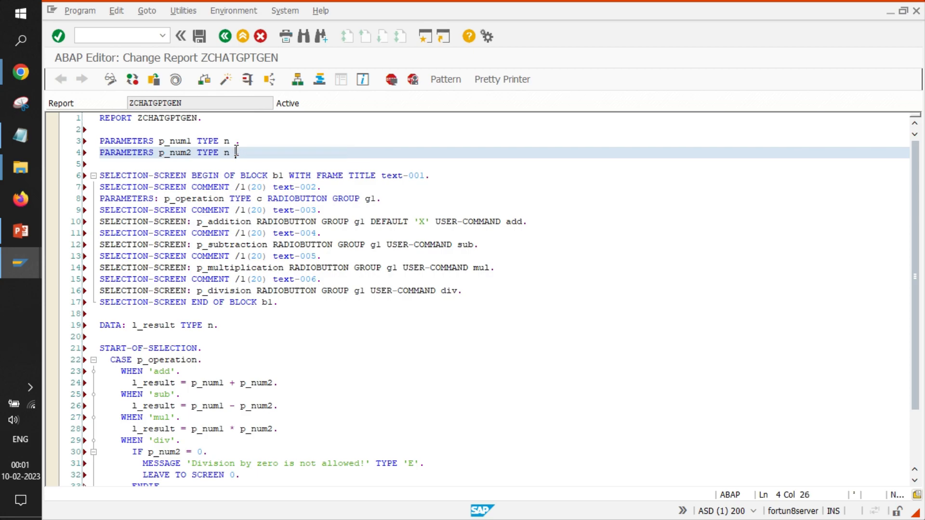
click(230, 141)
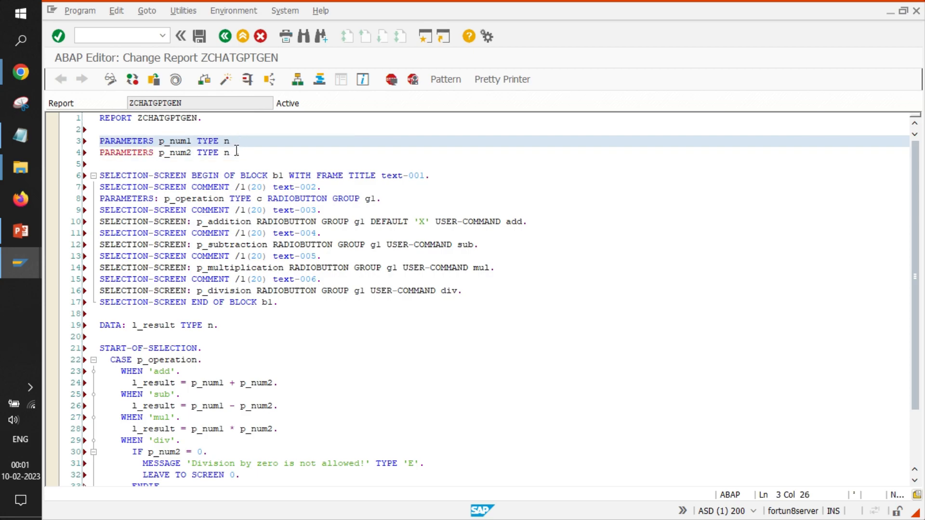
text(.)
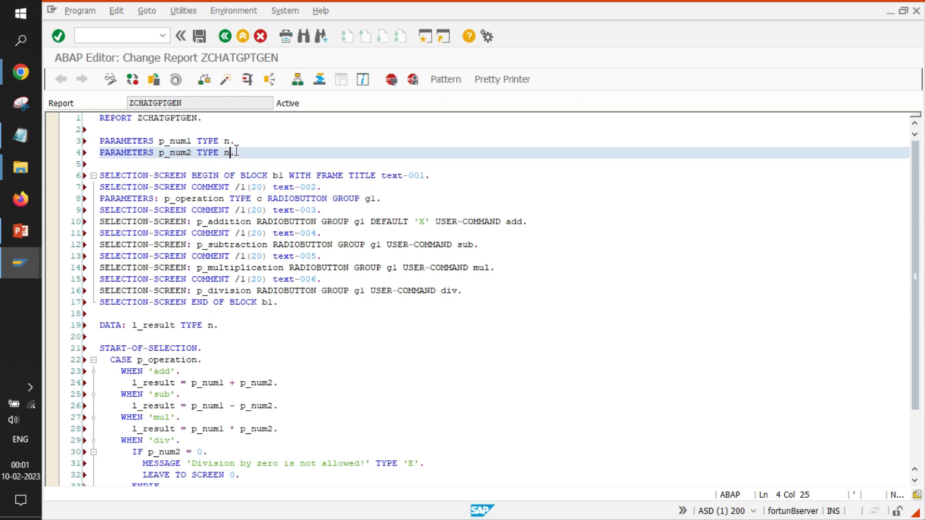
click(203, 79)
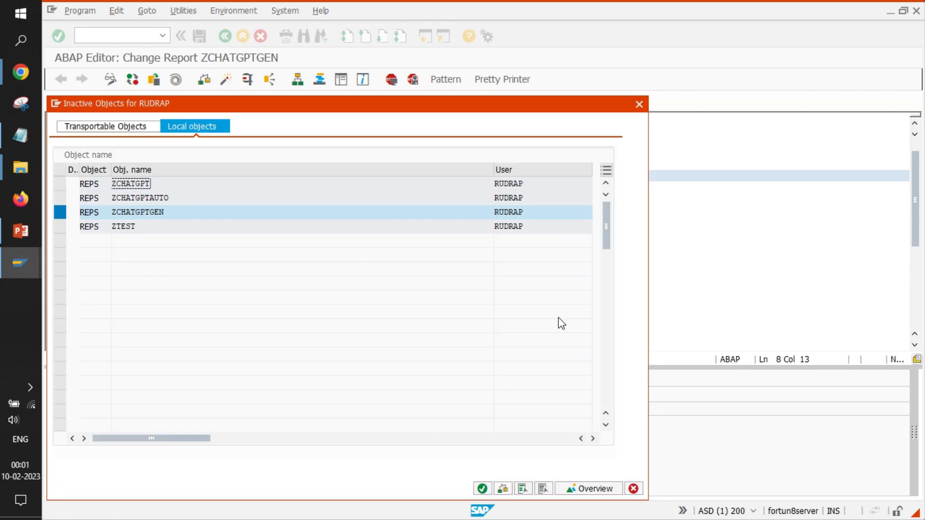
Confirm activating ZCHATGPTGEN, then shorten the too-long parameter p_operation to p_oper.
click(482, 489)
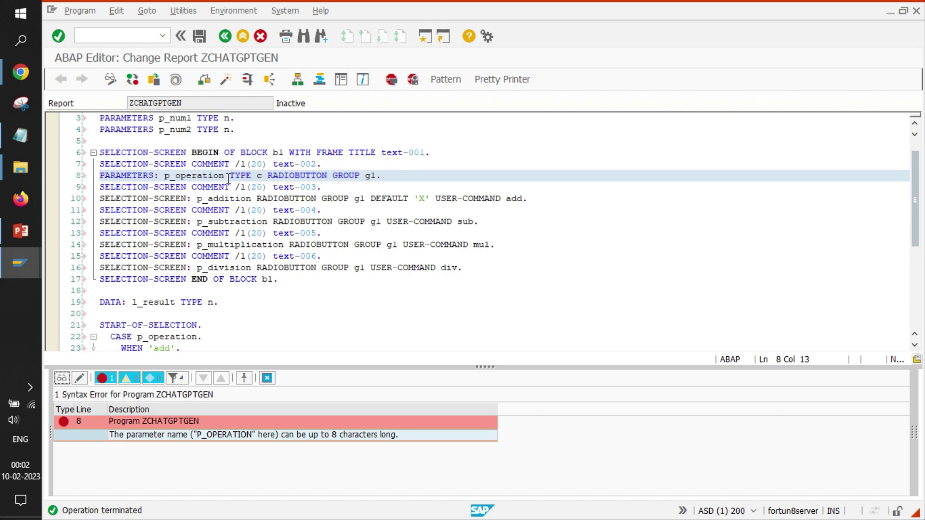
click(226, 175)
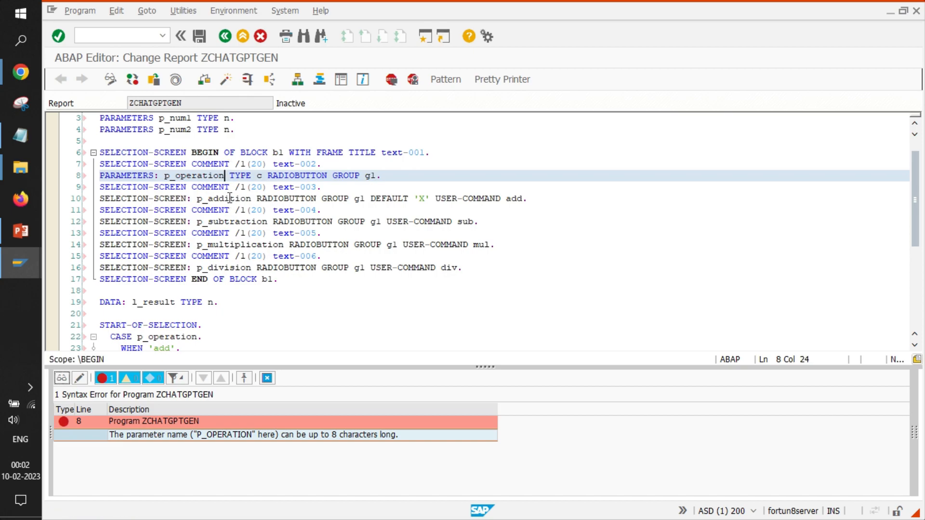
key(Backspace)
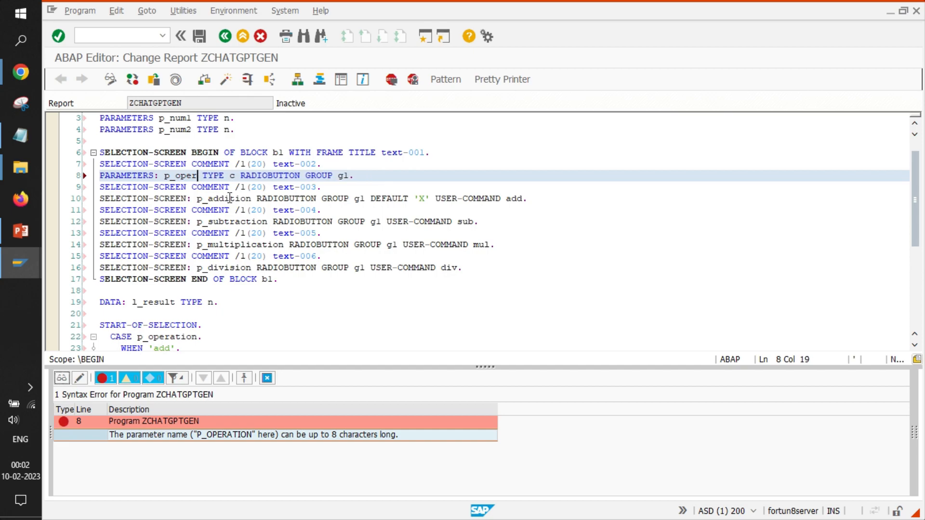
scroll(down, 3)
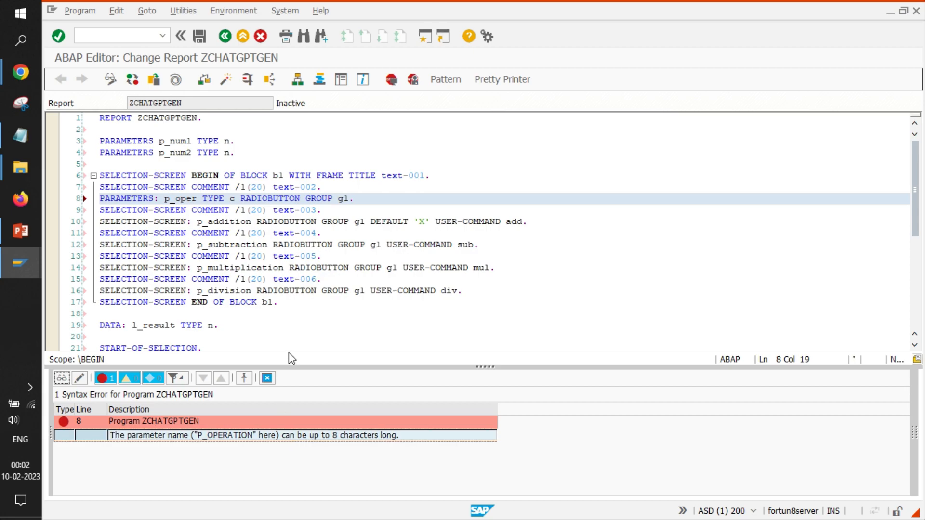
scroll(down, 3)
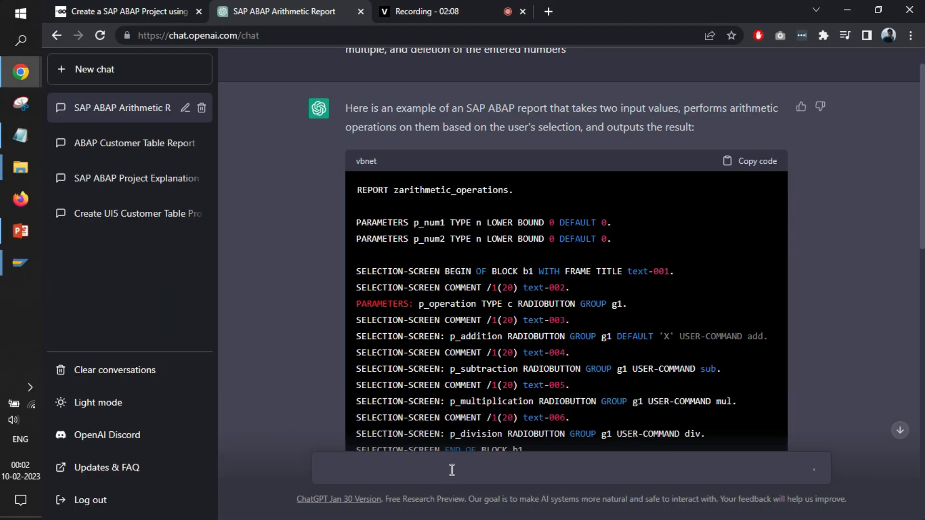
Get ChatGPT's shorter-named code version, then go back to the ABAP editor.
scroll(down, 3)
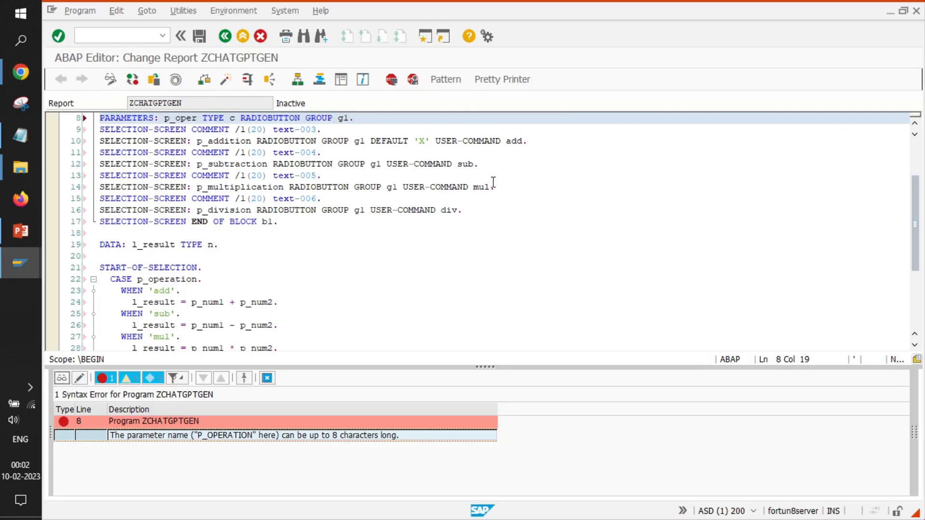
click(267, 378)
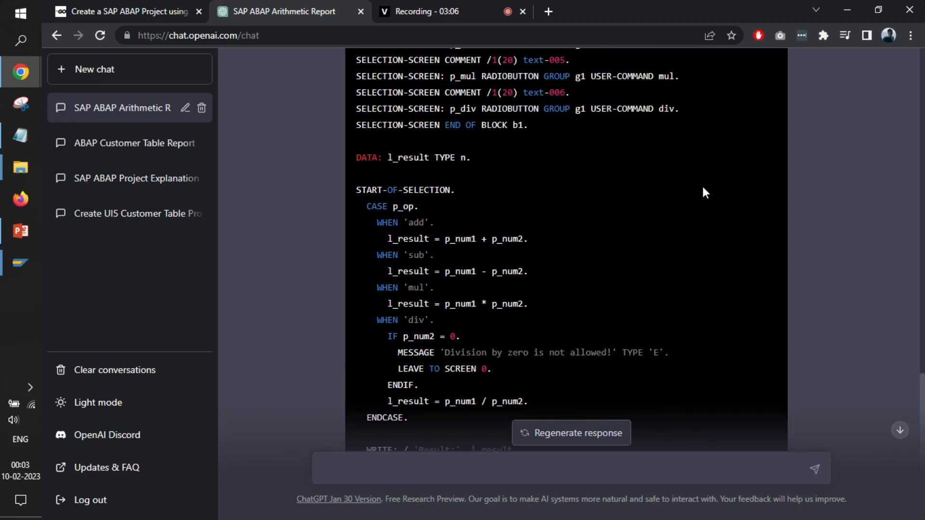
click(758, 190)
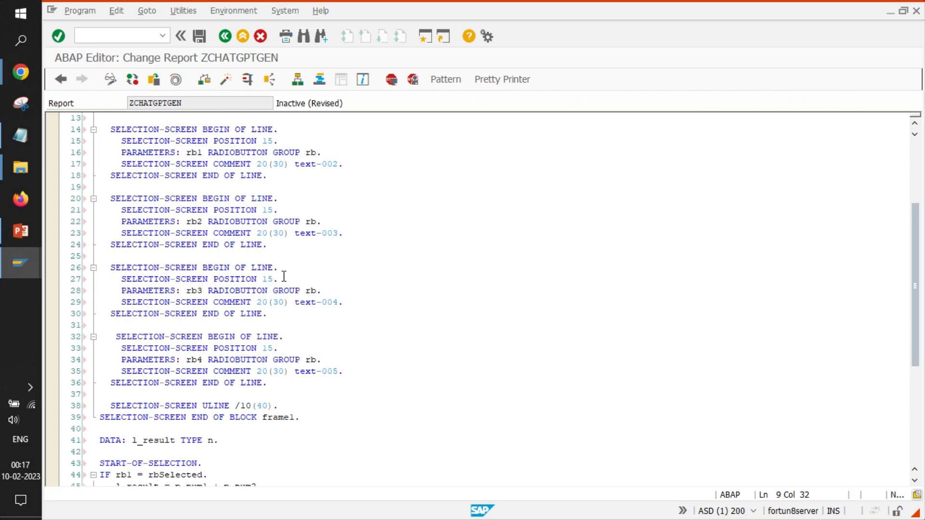
Navigate from the frame title's text-001 reference on line 11 to its definition.
scroll(up, 3)
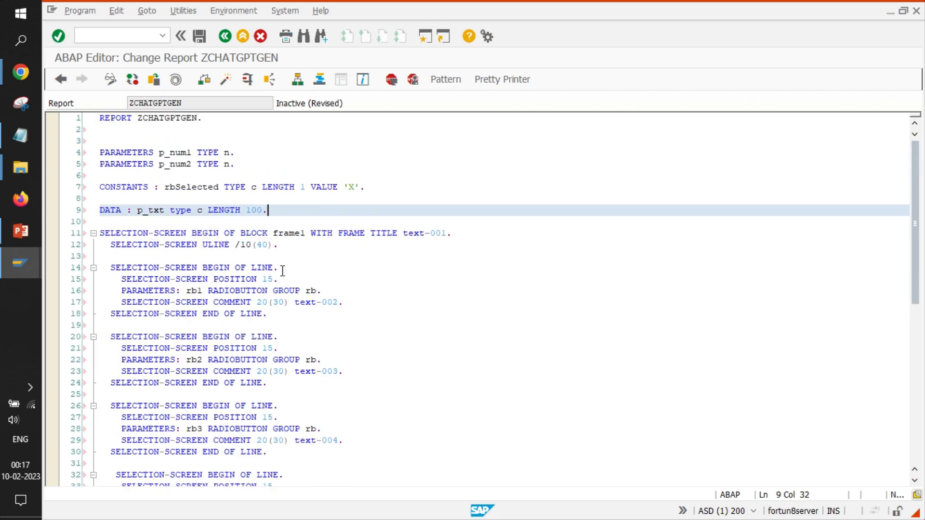
click(436, 233)
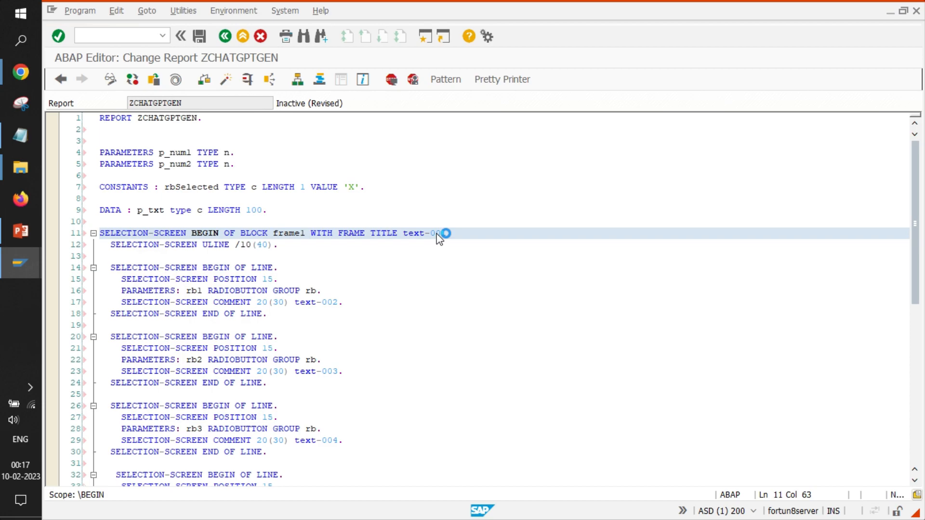
mouse_move(437, 233)
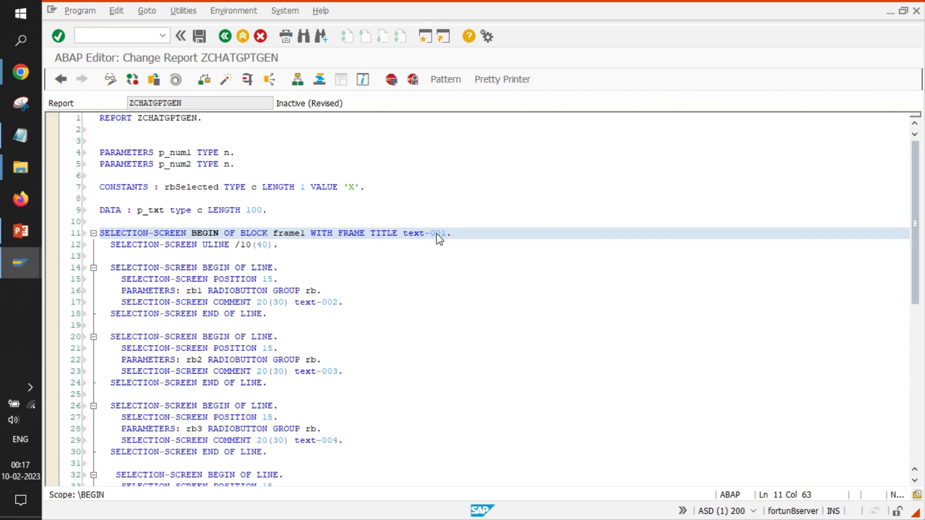
double_click(418, 233)
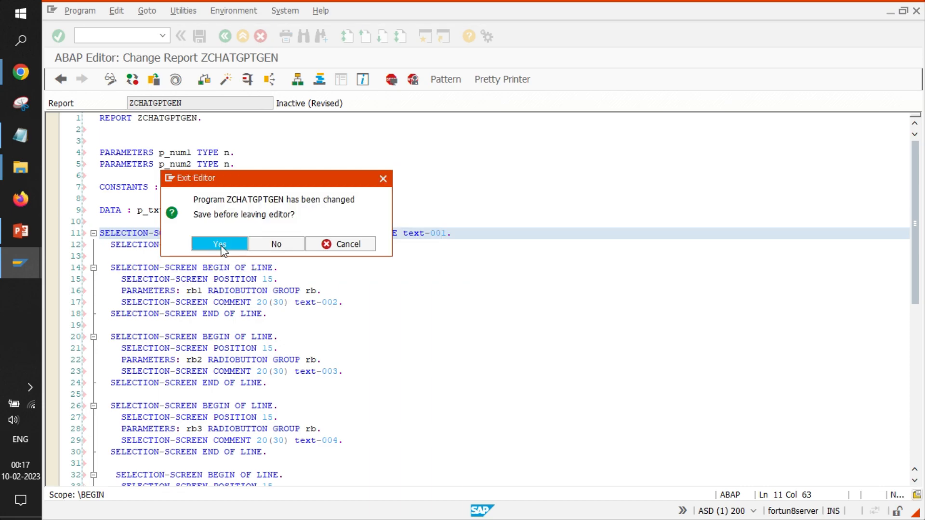
Save the report and define text-001 as 'Select a Radio Button for Operation'.
click(219, 244)
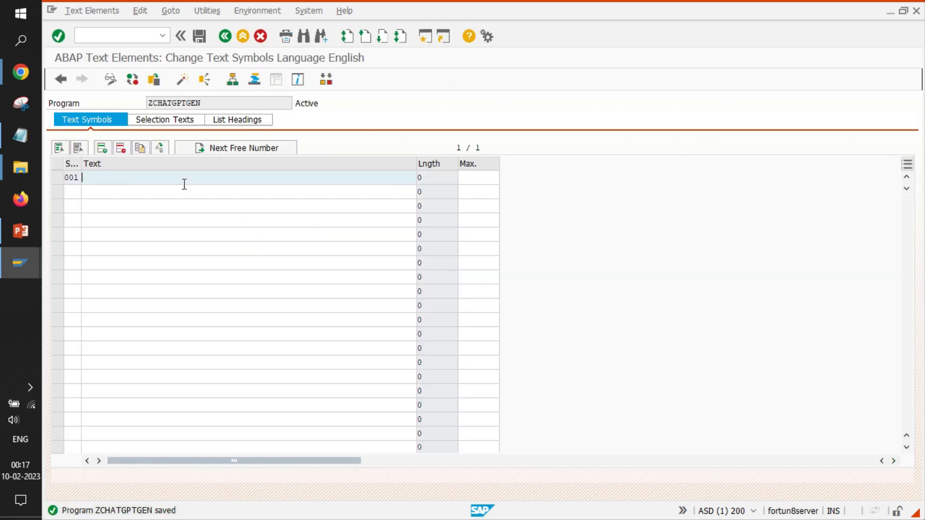
text(Sele)
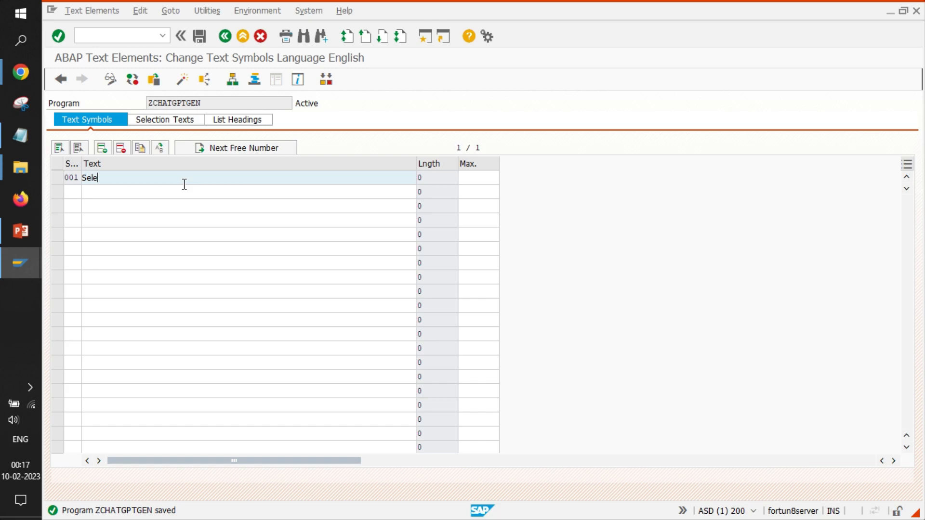
text(ct a Rad)
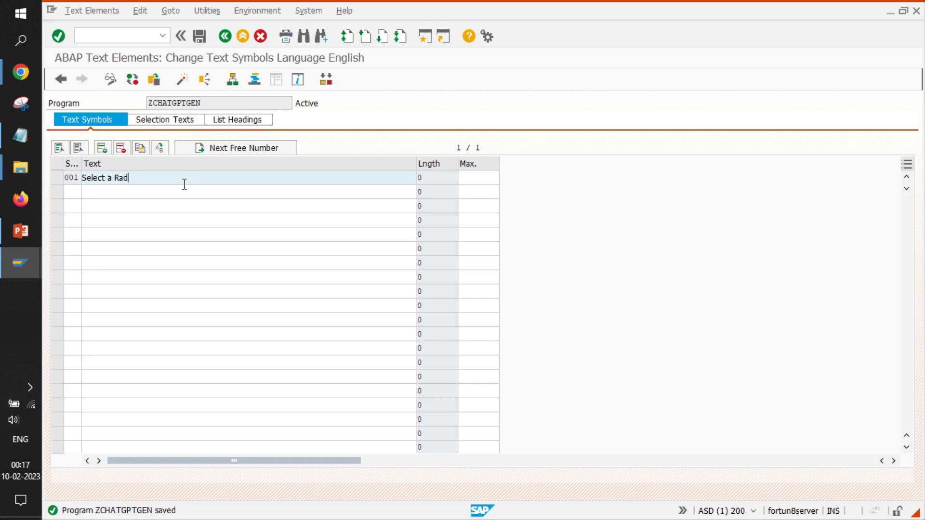
text(io Button)
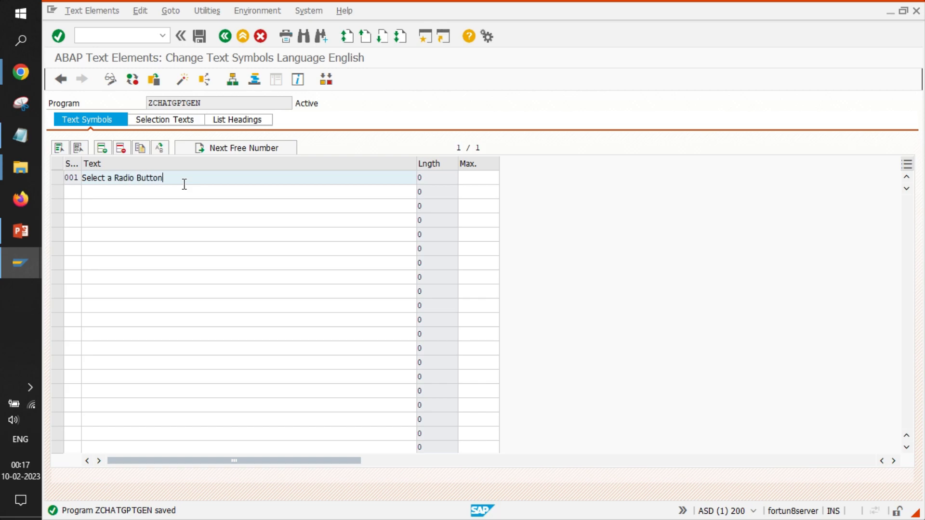
text(for Operation)
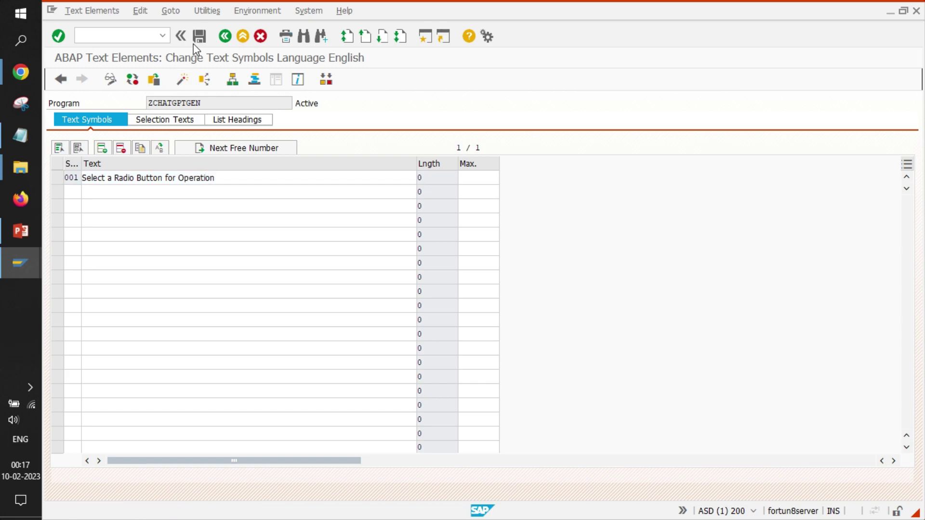
click(199, 36)
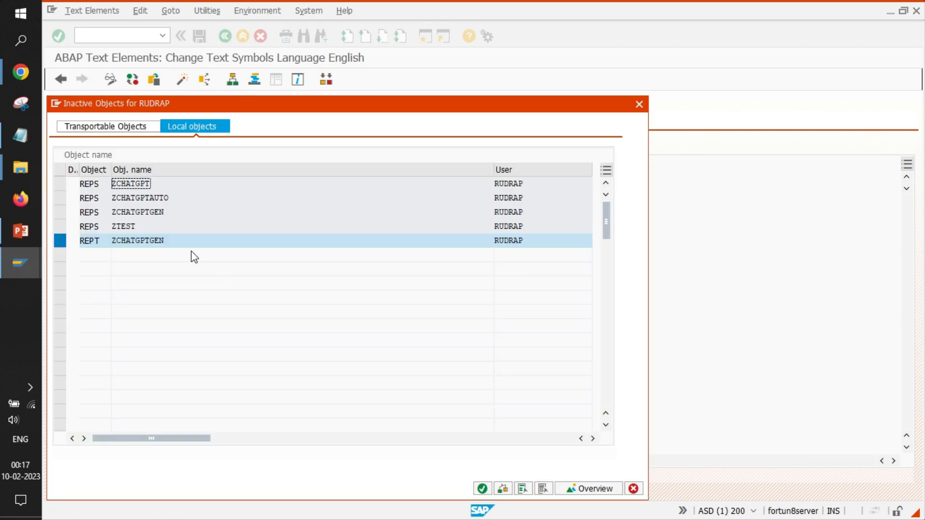
Add text symbols Addition, Subtract, Multiply and Division for the operation options.
double_click(138, 240)
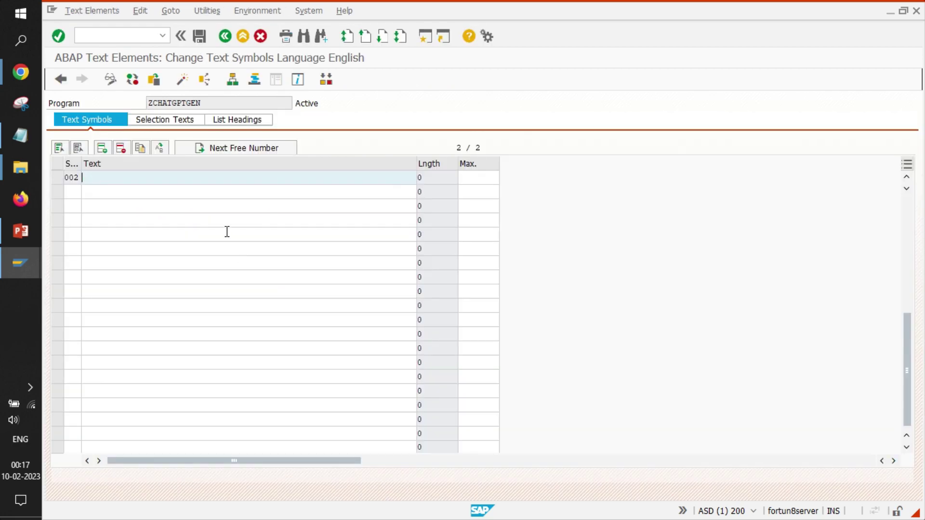
text(Addition)
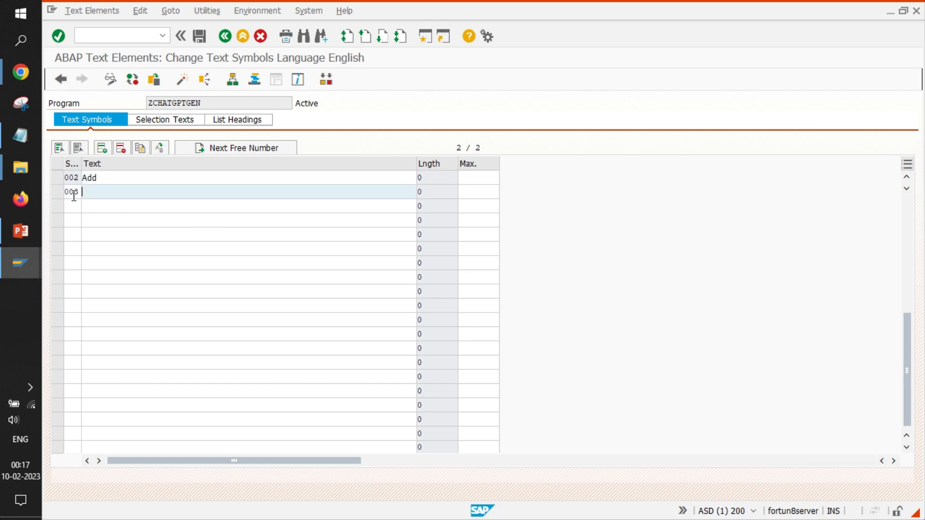
text(Subtra)
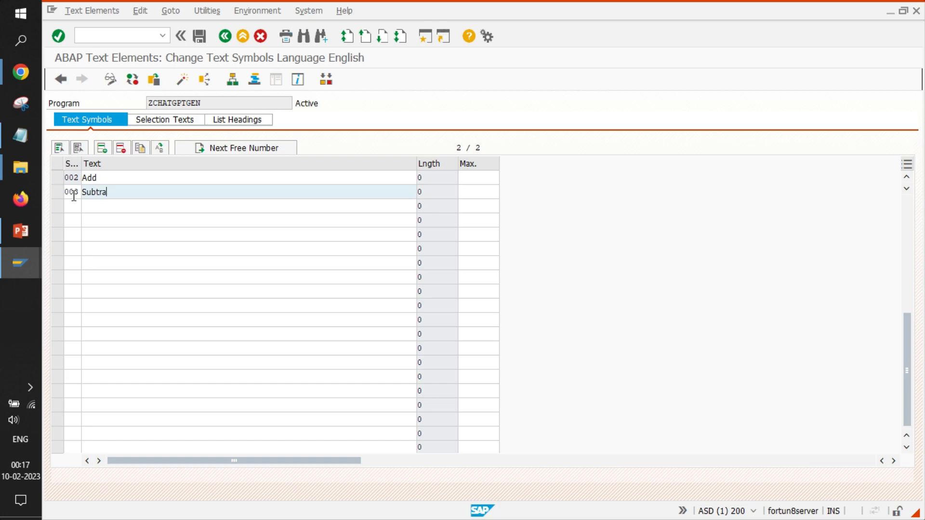
key(Enter)
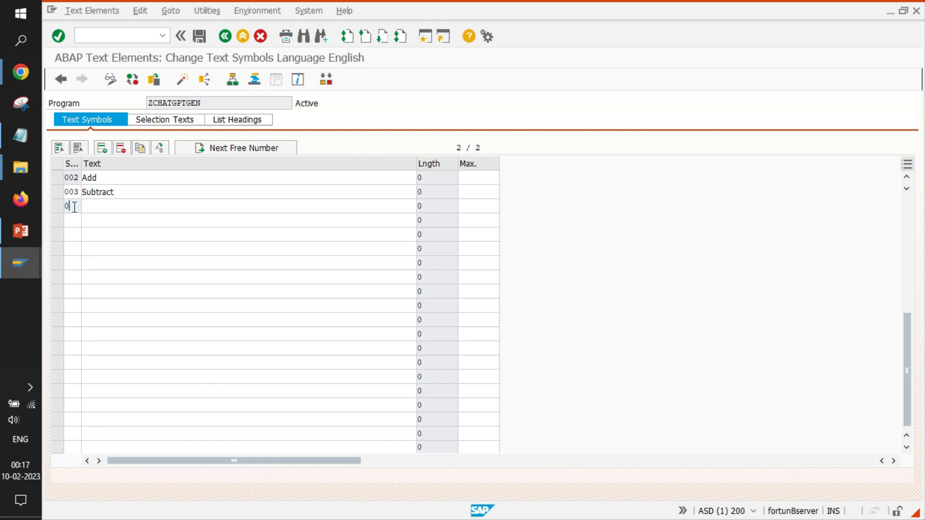
text(Mul)
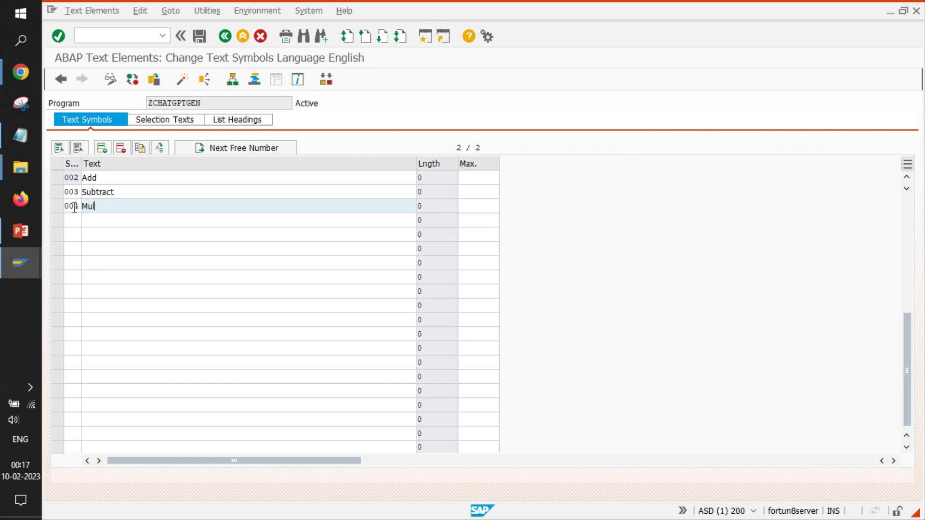
text(tiply)
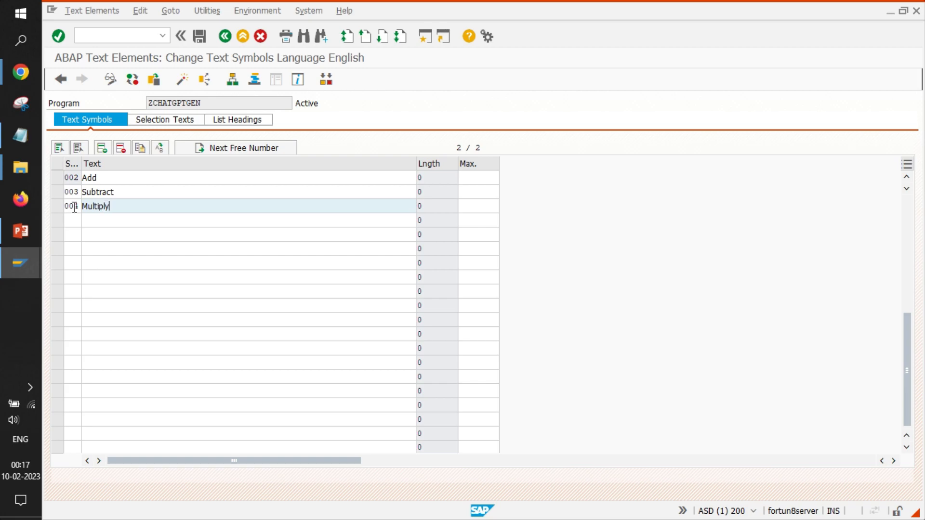
key(Return)
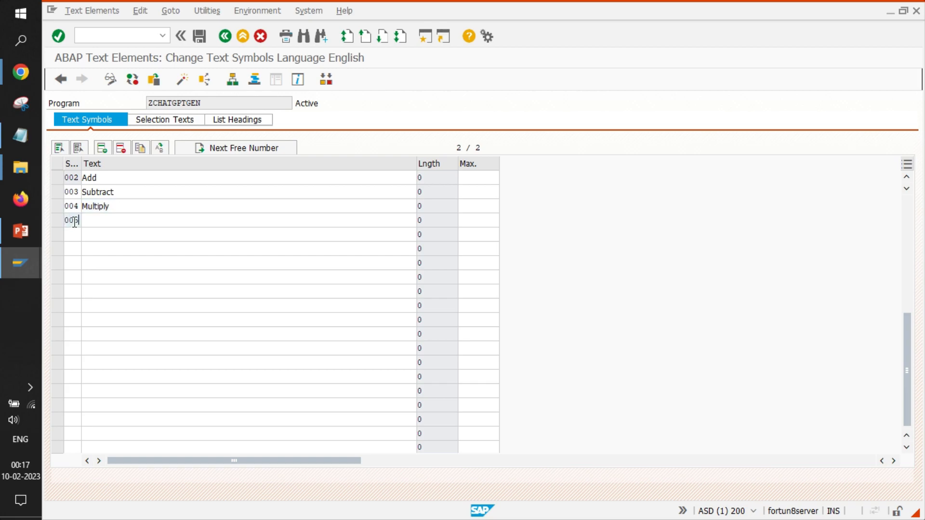
text(Division)
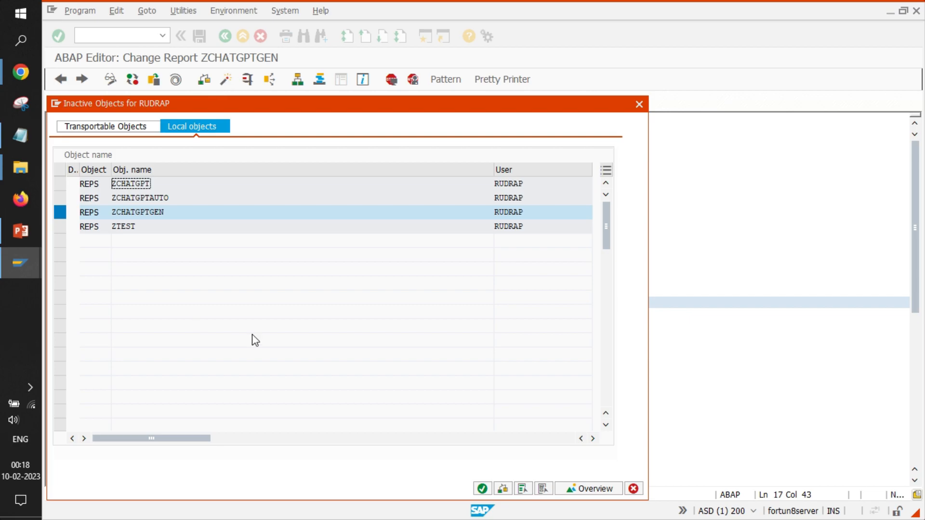
Confirm ZCHATGPTGEN in Inactive Objects and dismiss the P_NUM1 where-used dialog.
click(482, 488)
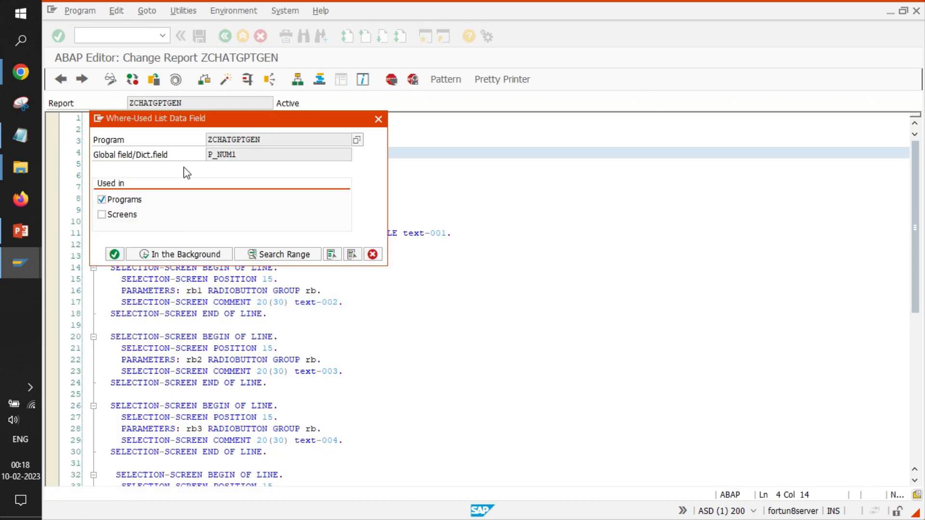
click(377, 119)
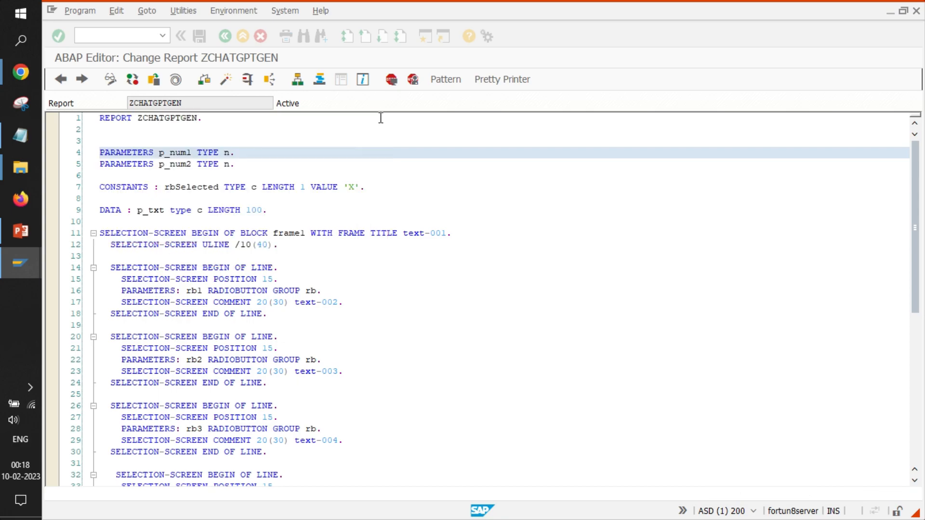
Open the Selection Texts tab of the report's text elements.
click(184, 10)
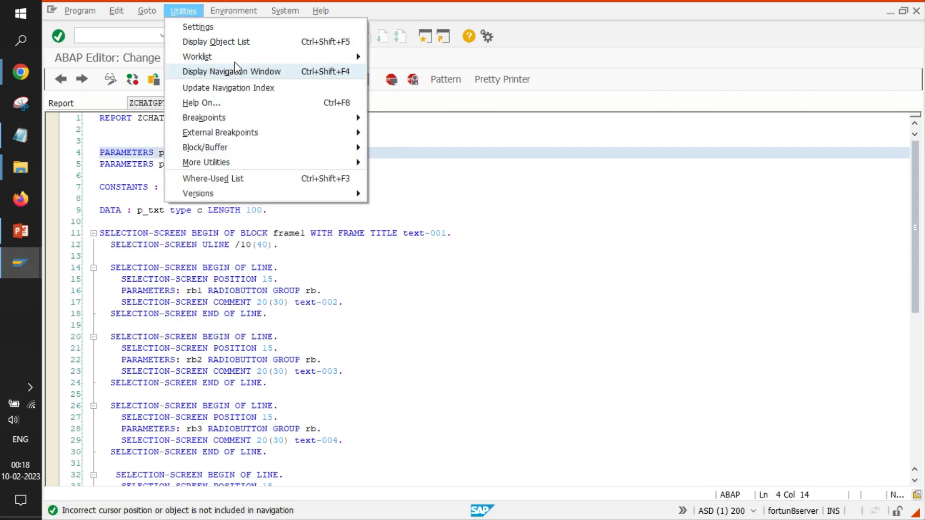
click(146, 11)
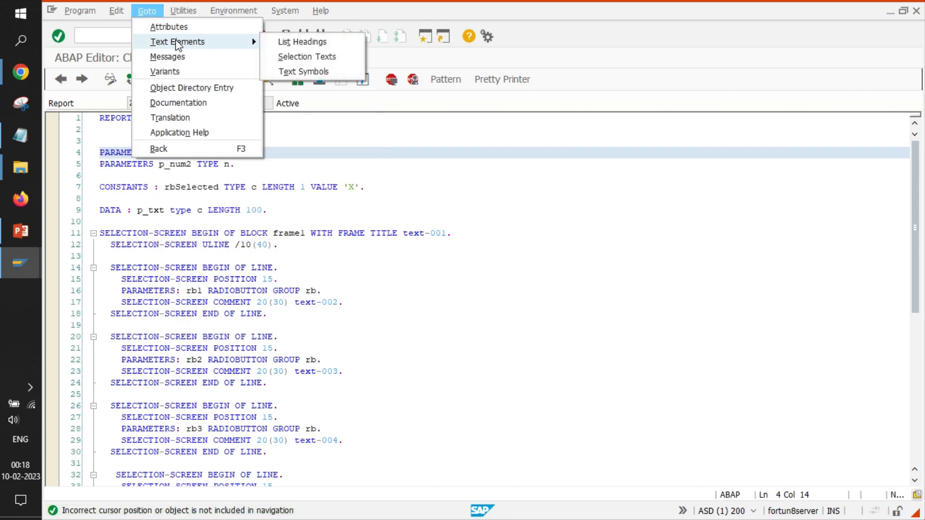
mouse_move(306, 57)
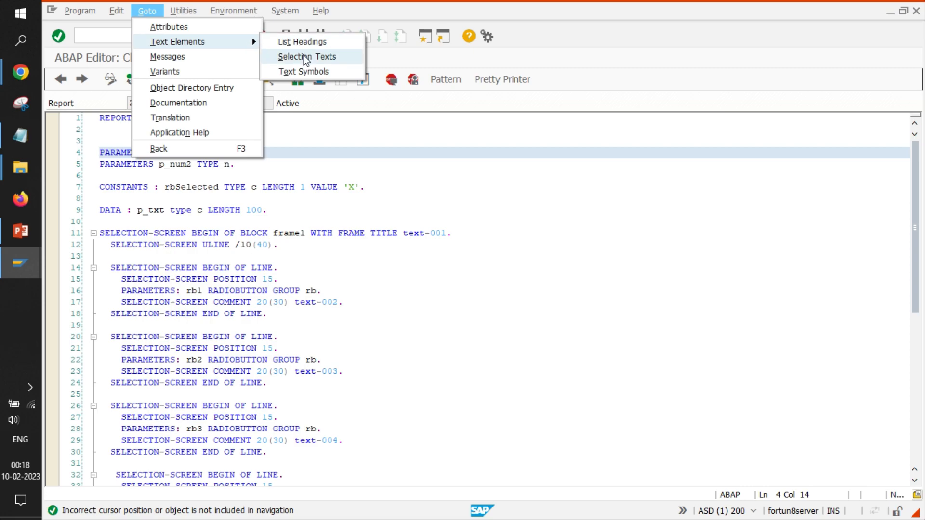
click(307, 57)
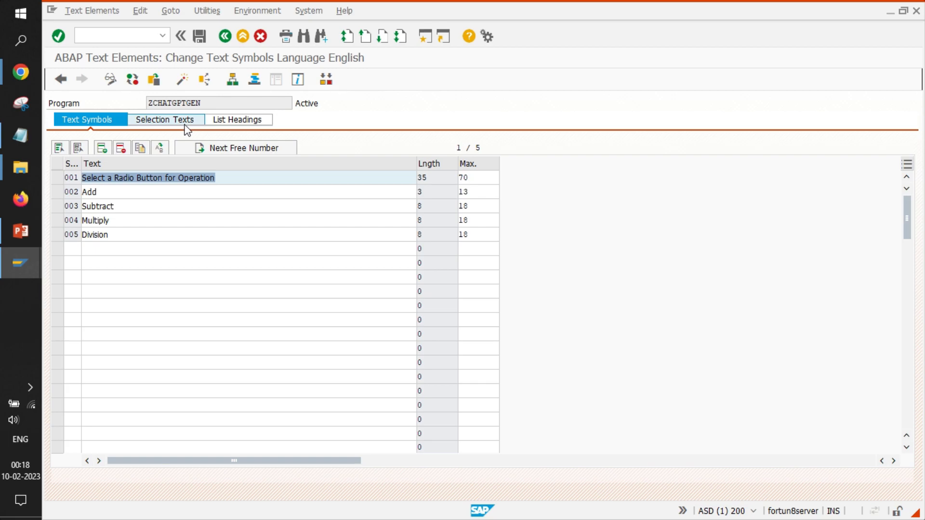
click(165, 119)
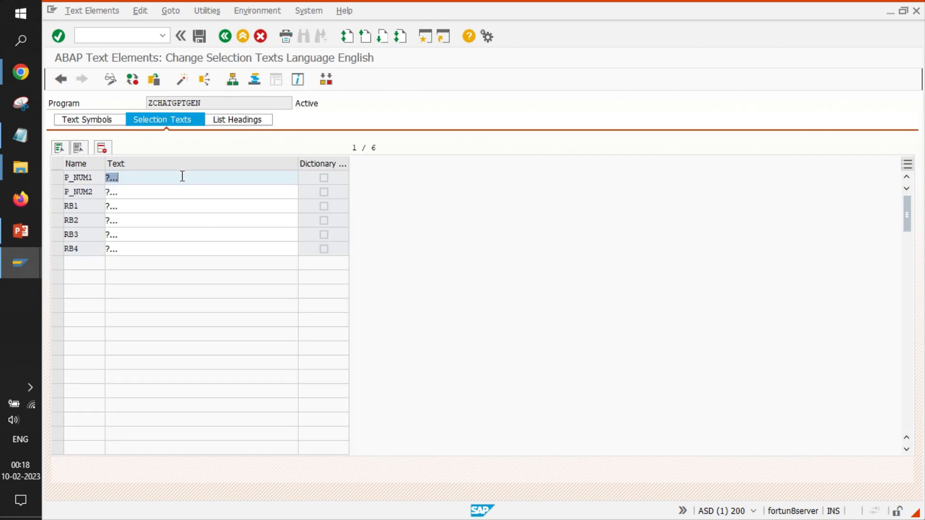
Label P_NUM1 'Number 1' and P_NUM2 'Number 2', then activate and save.
text(Number 1)
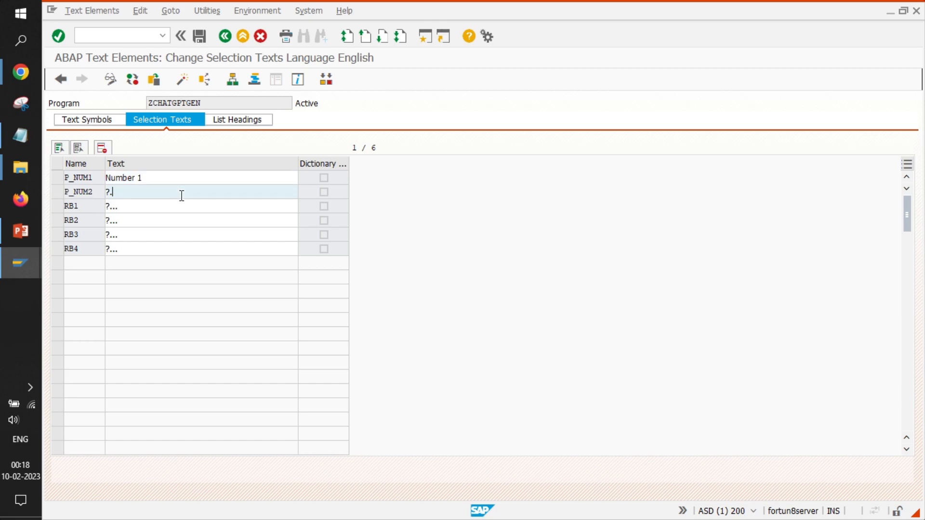
text(Number 2)
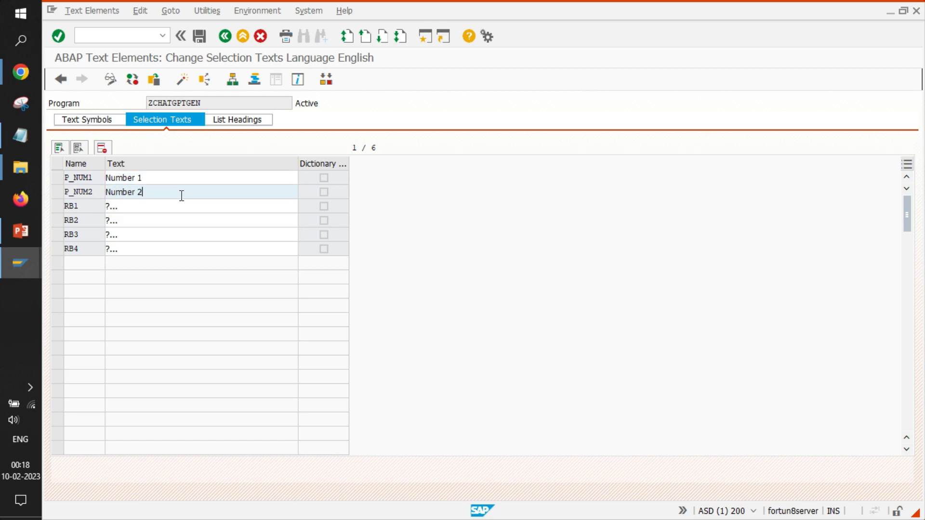
click(183, 80)
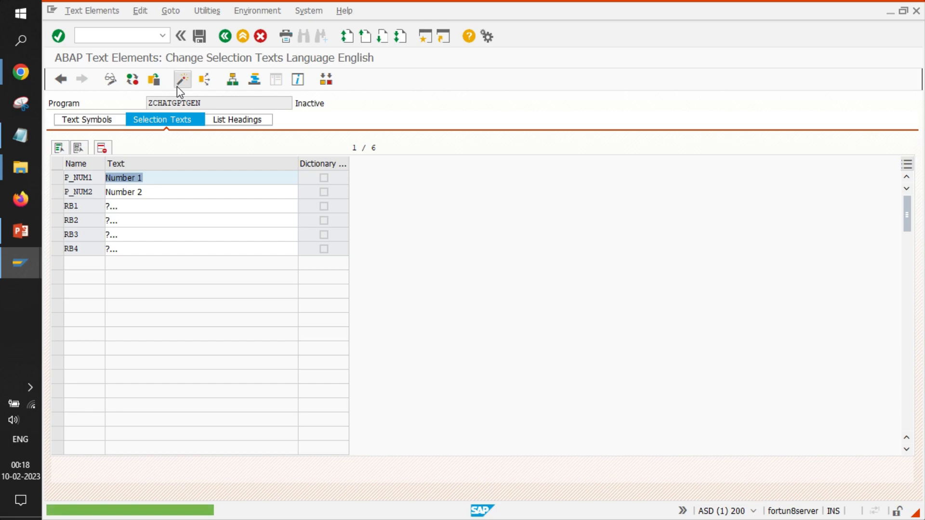
click(182, 79)
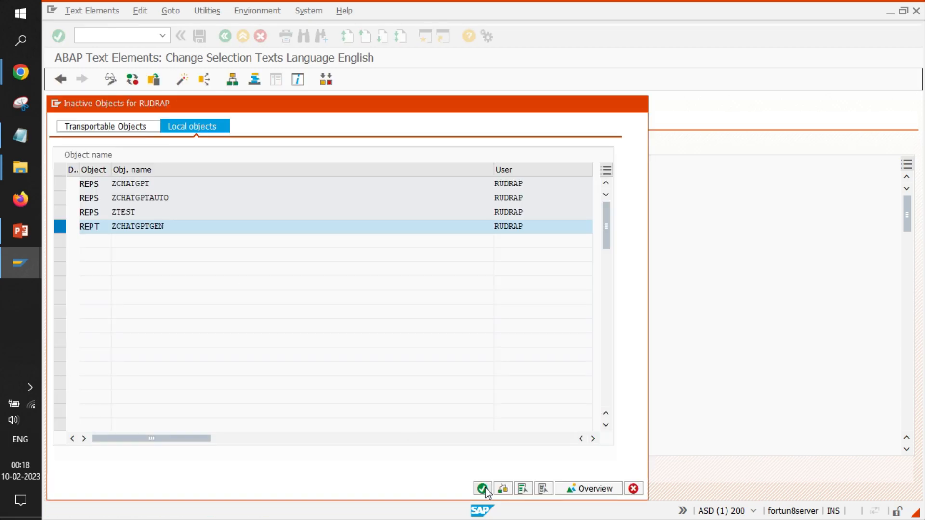
click(483, 489)
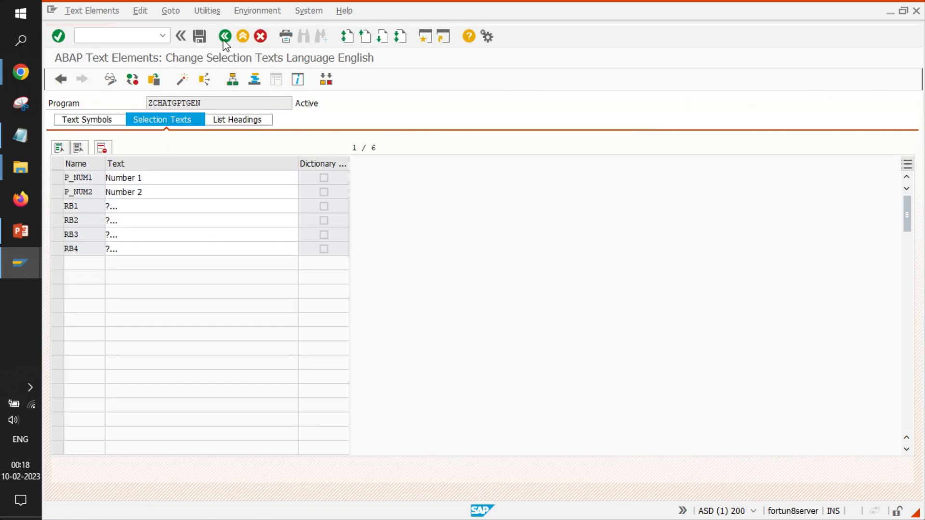
Run the report with 2 and 2 using Add, getting Result 4.
click(224, 36)
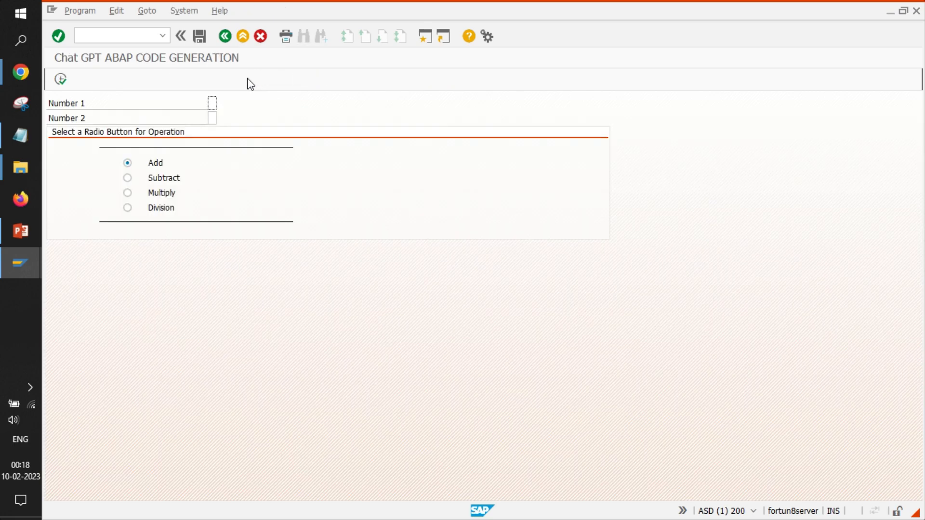
mouse_move(58, 112)
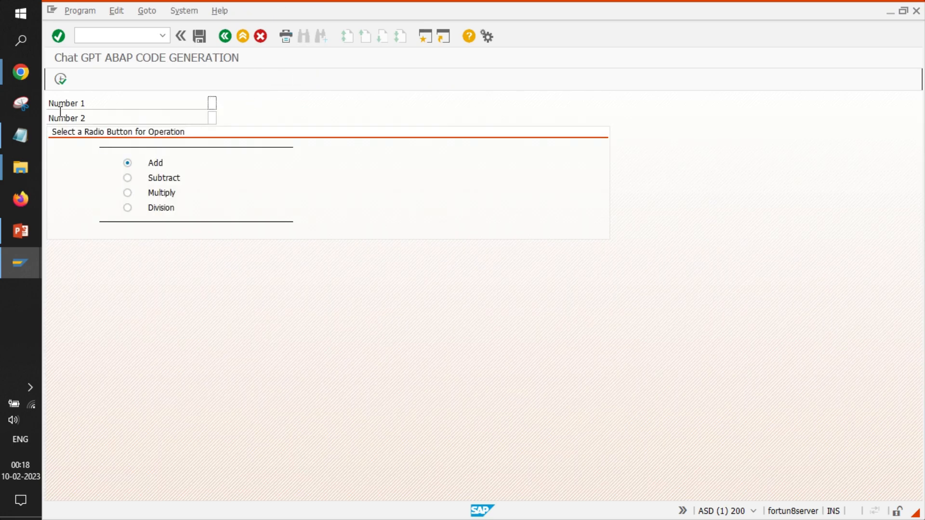
mouse_move(108, 156)
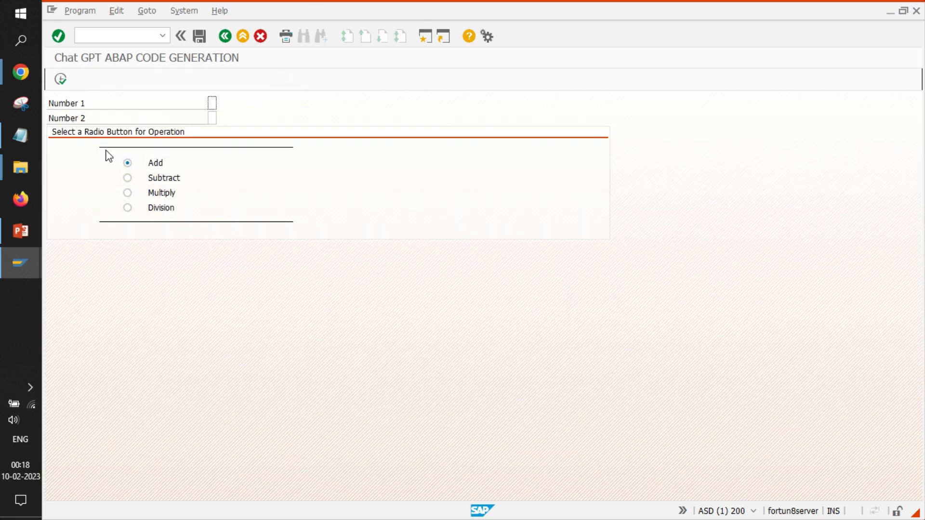
mouse_move(247, 159)
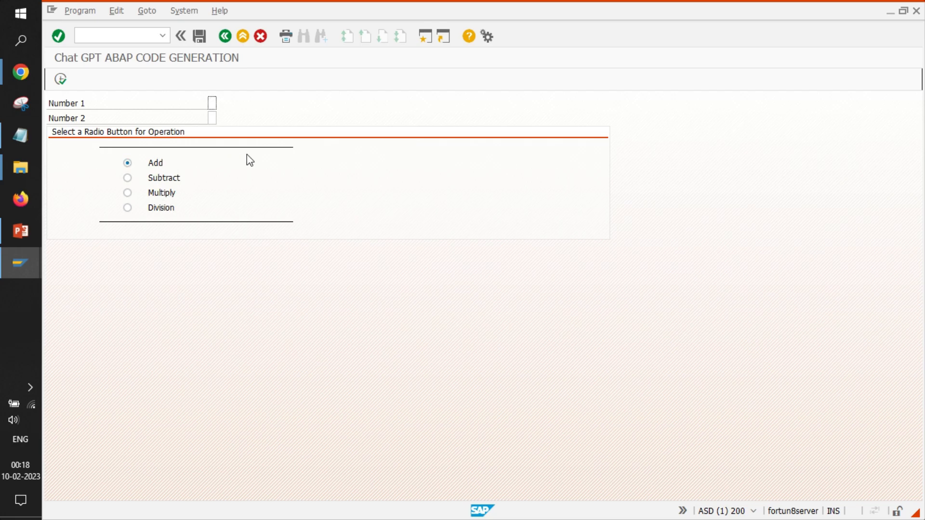
text(2)
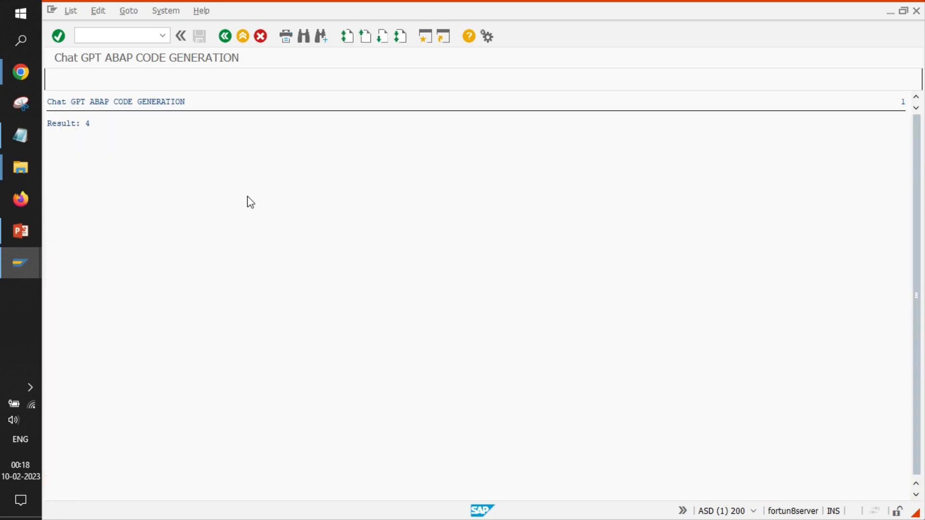
click(224, 36)
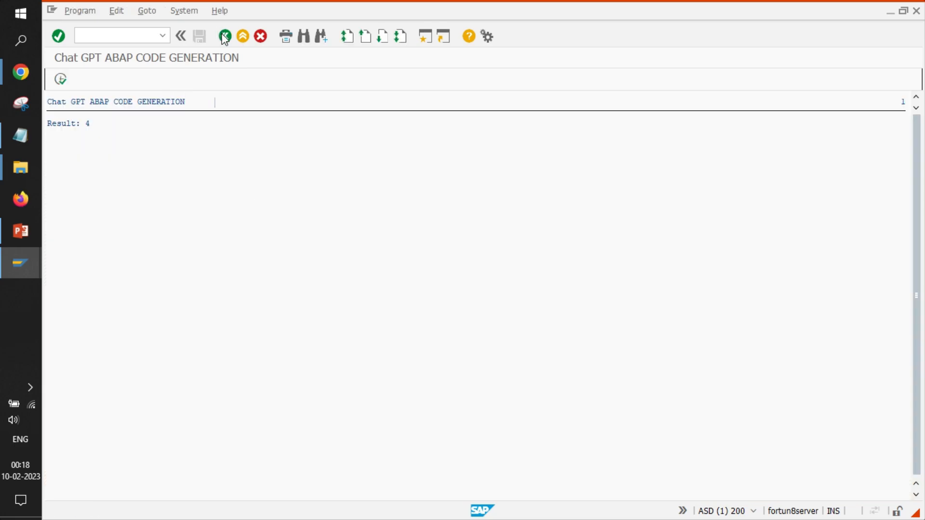
Rerun with Division for Result 1, then return to the ABAP Editor.
click(223, 36)
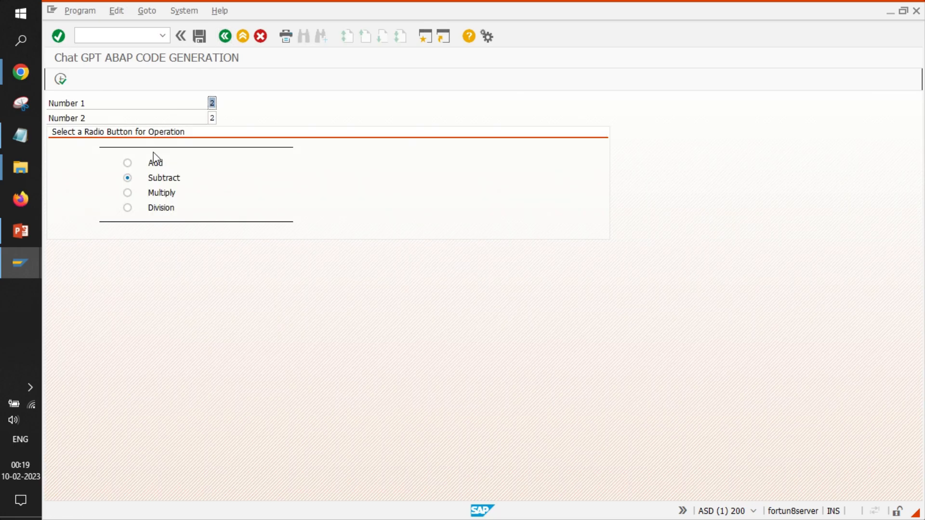
click(128, 192)
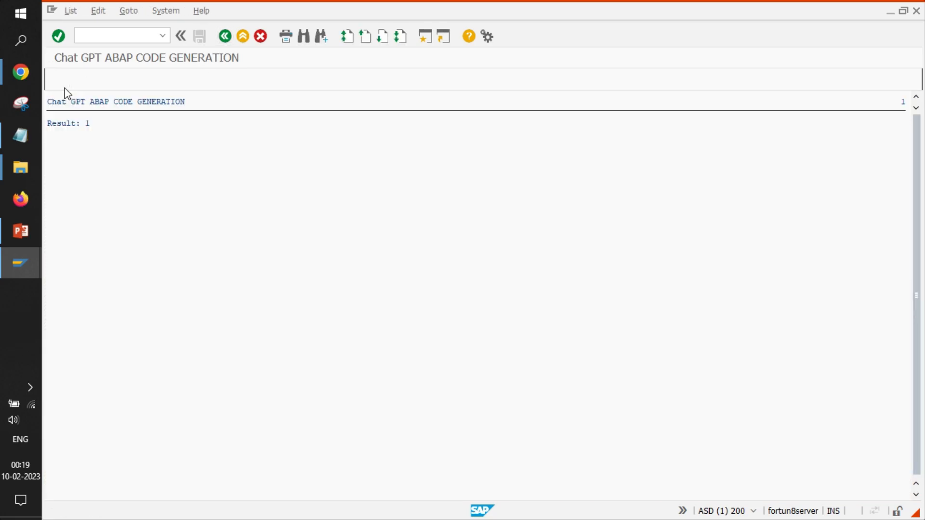
click(223, 36)
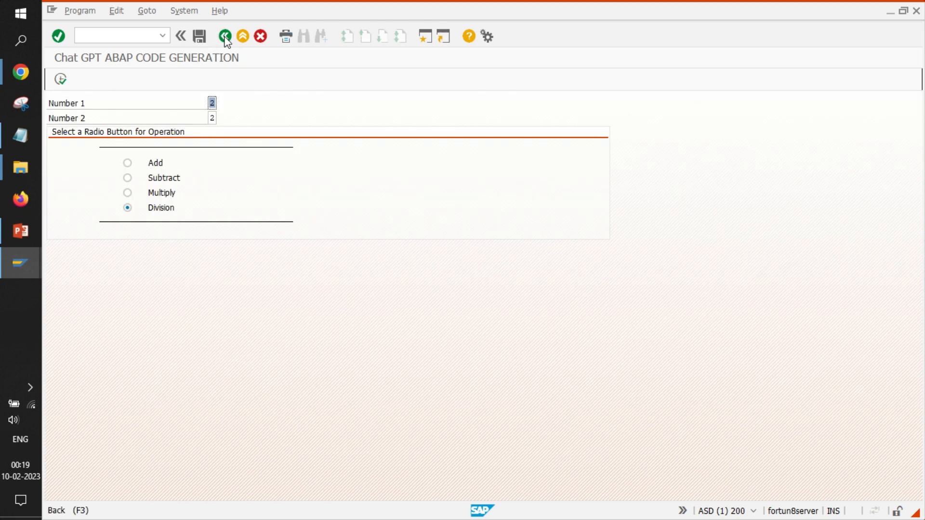
click(224, 36)
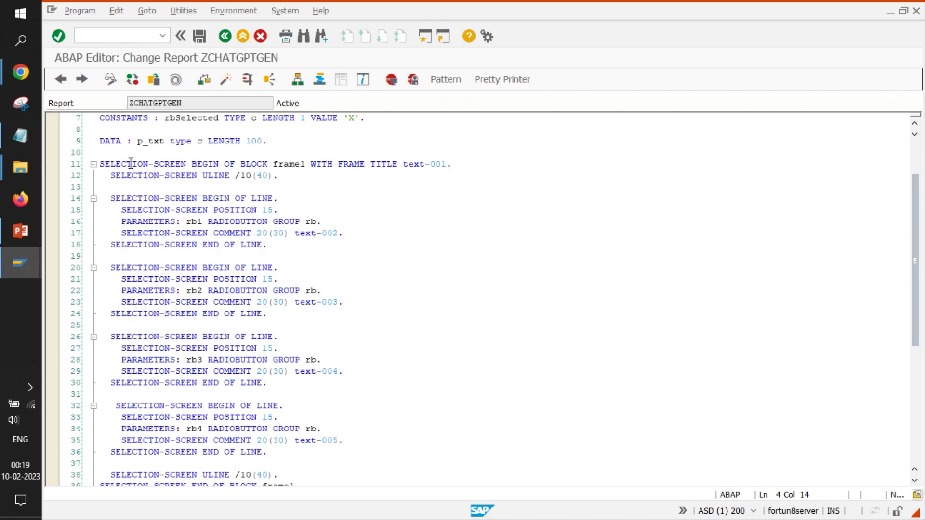
mouse_move(316, 164)
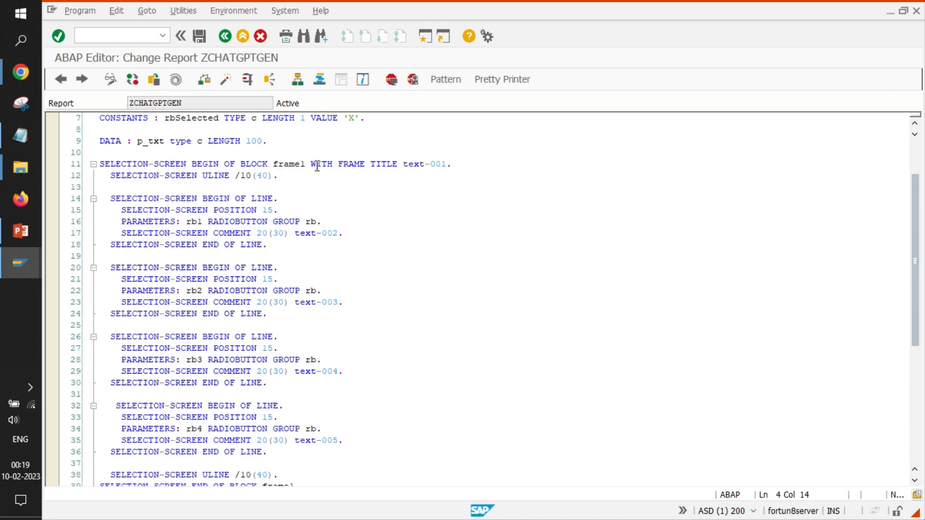
Highlight the three radio button SELECTION-SCREEN code blocks in the source.
scroll(down, 3)
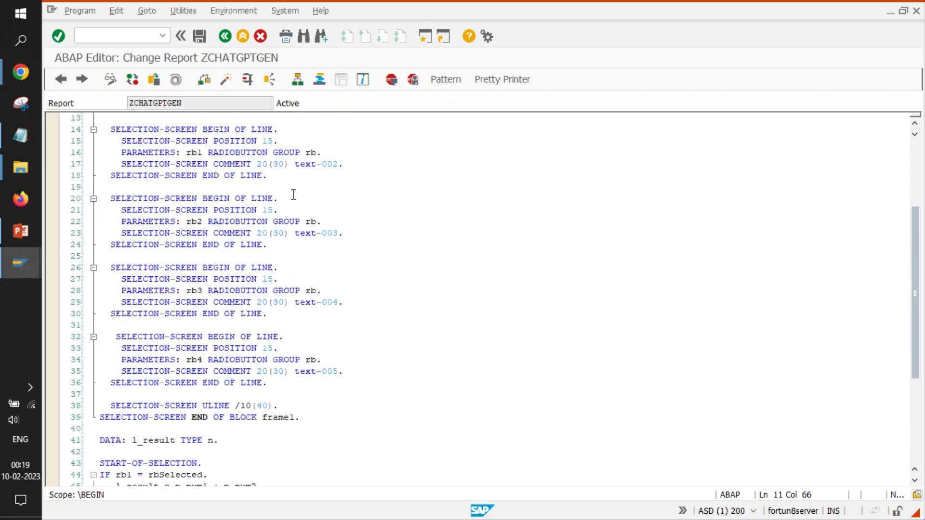
drag(113, 129, 265, 176)
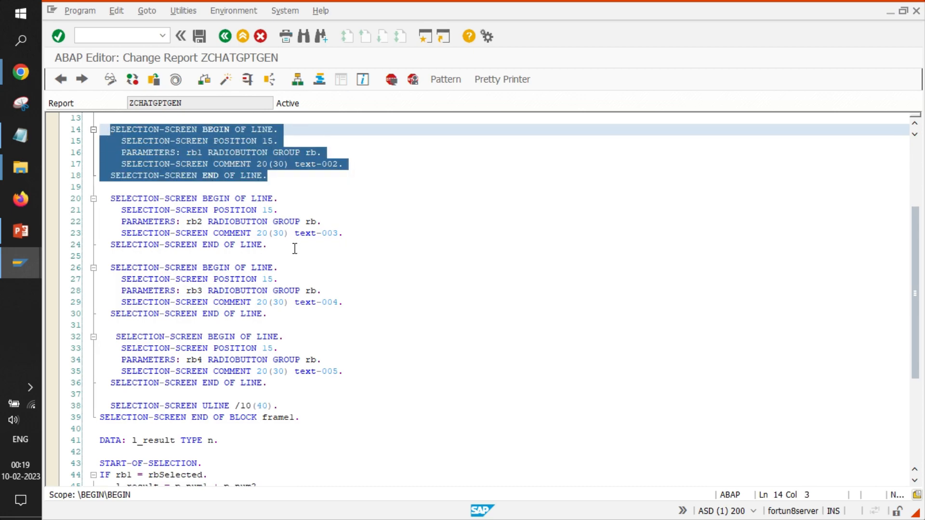
scroll(down, 3)
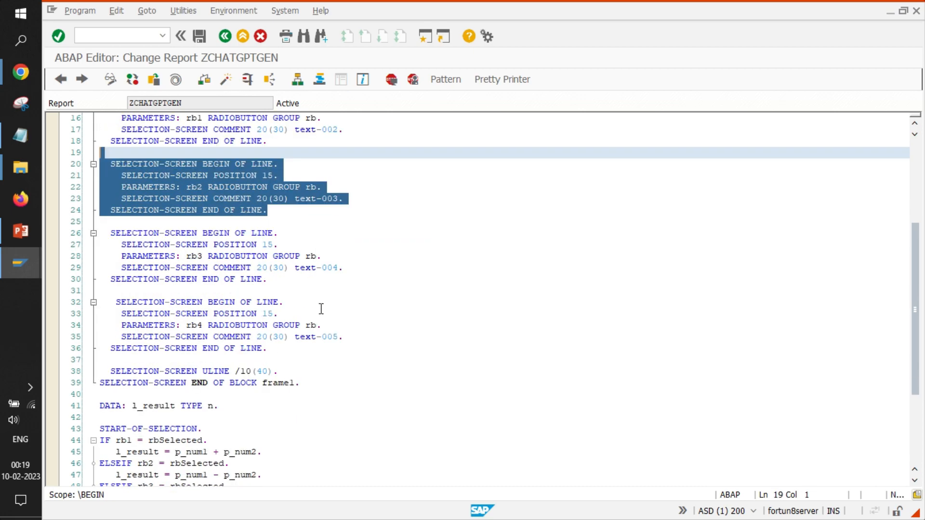
click(107, 234)
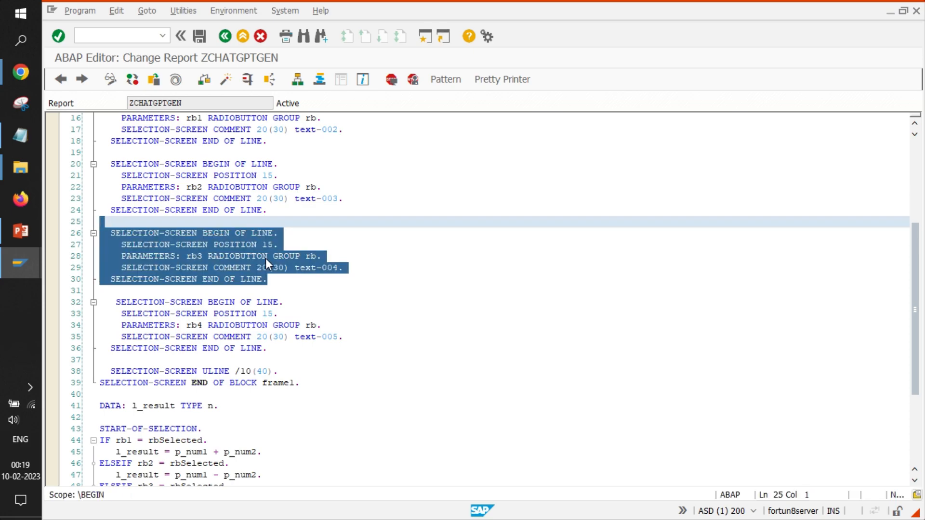
click(121, 303)
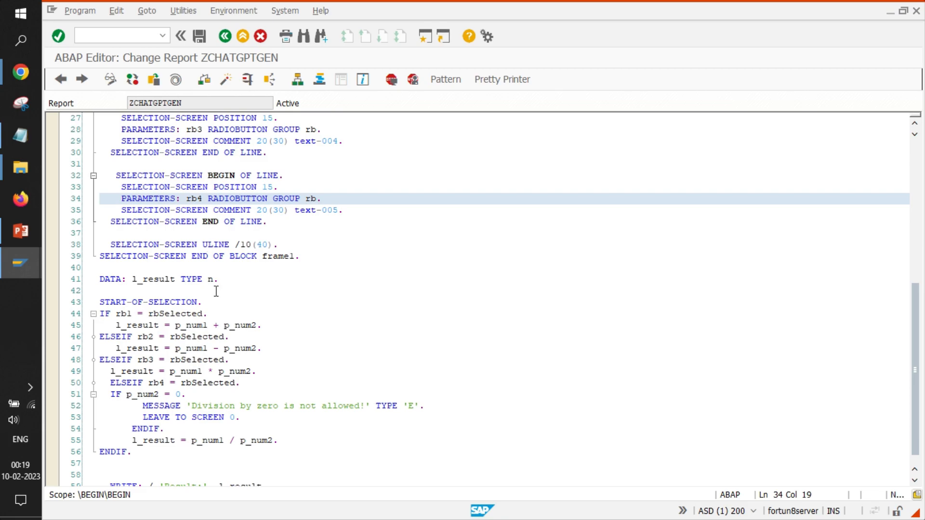
Mark the IF/ELSEIF calculation branches, then execute the report again.
scroll(down, 3)
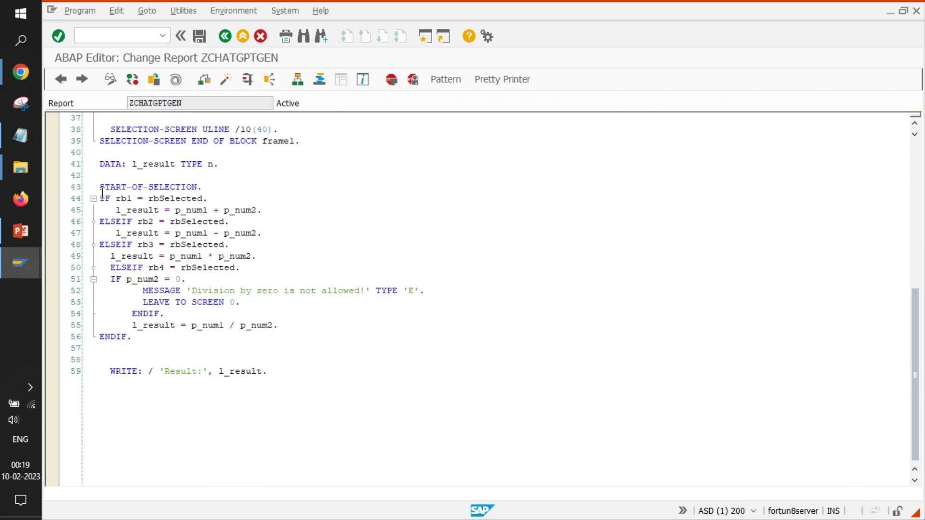
click(106, 198)
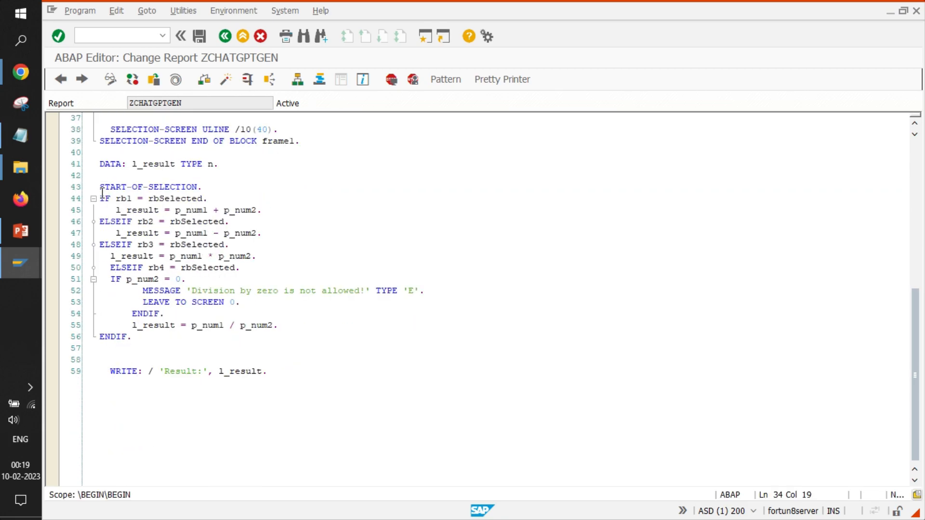
click(233, 222)
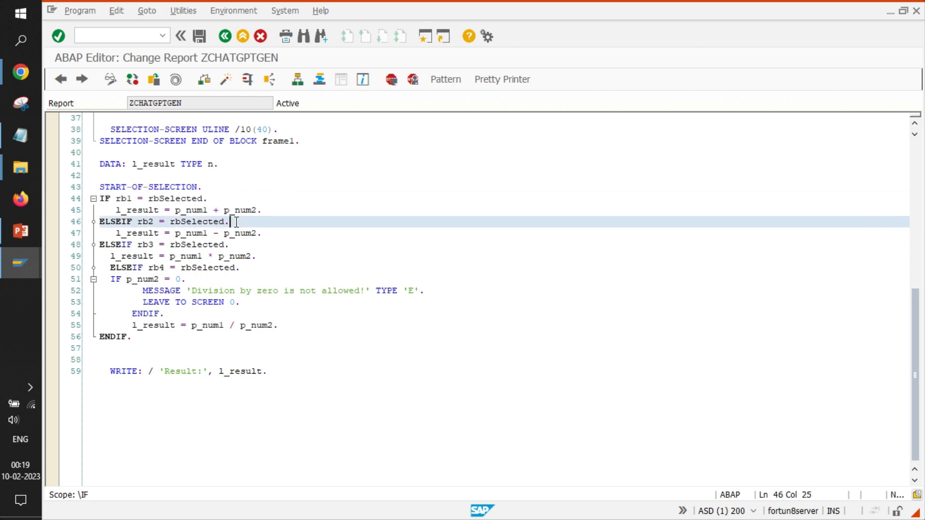
click(255, 255)
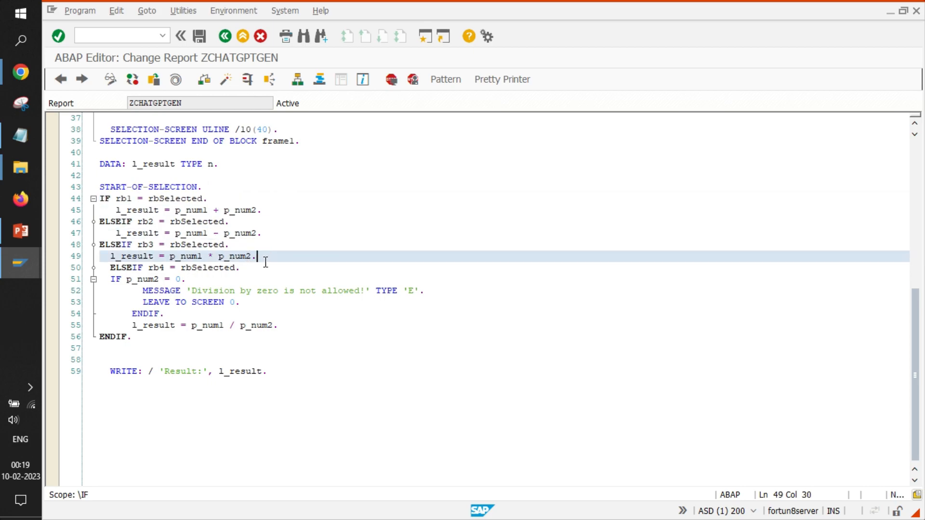
click(240, 267)
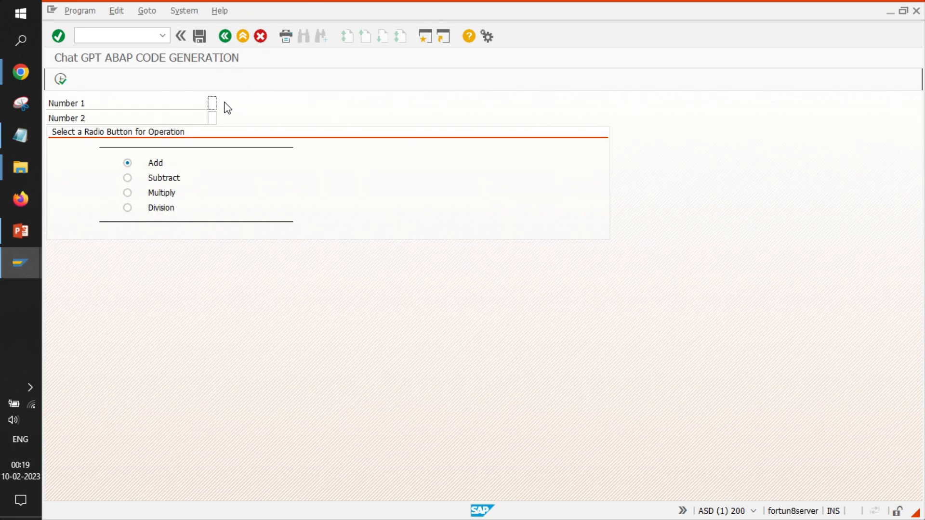
Divide 1 by 0, get 'Division by zero is not allowed', and go back.
text(1)
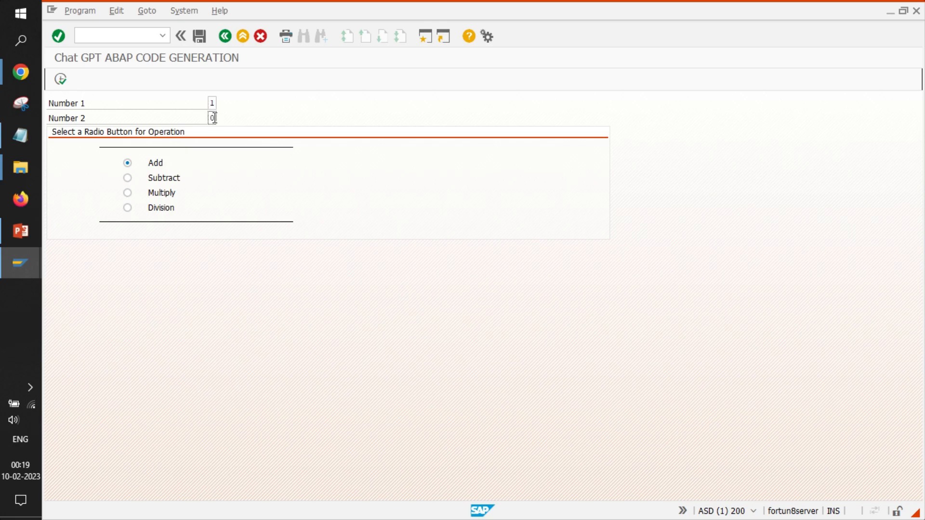
click(128, 208)
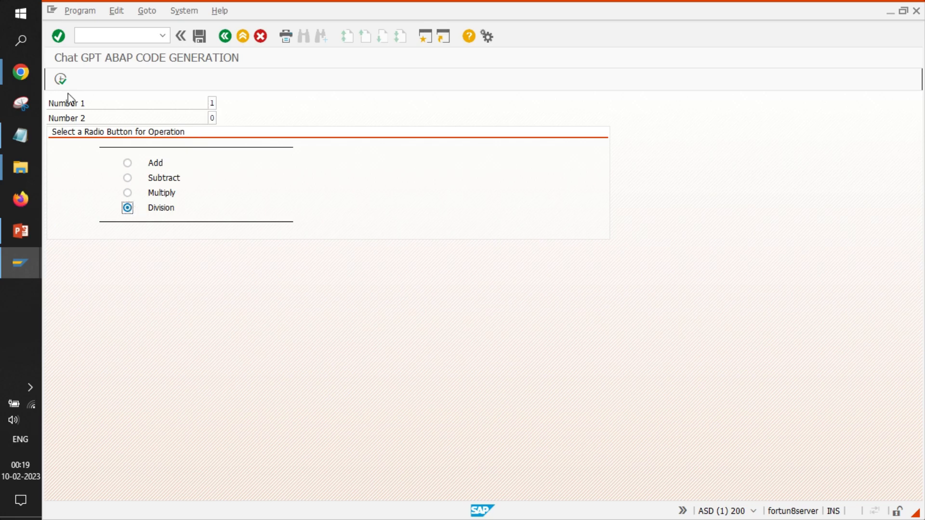
click(59, 78)
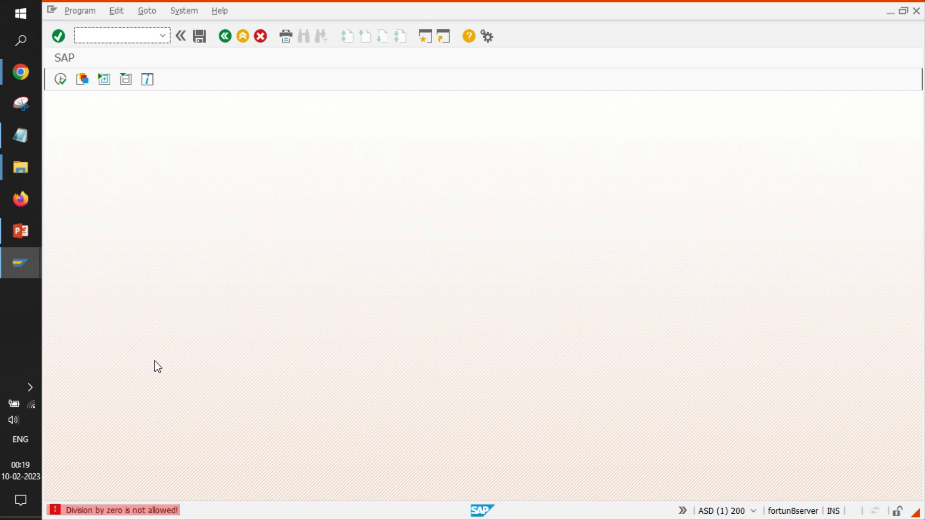
click(226, 36)
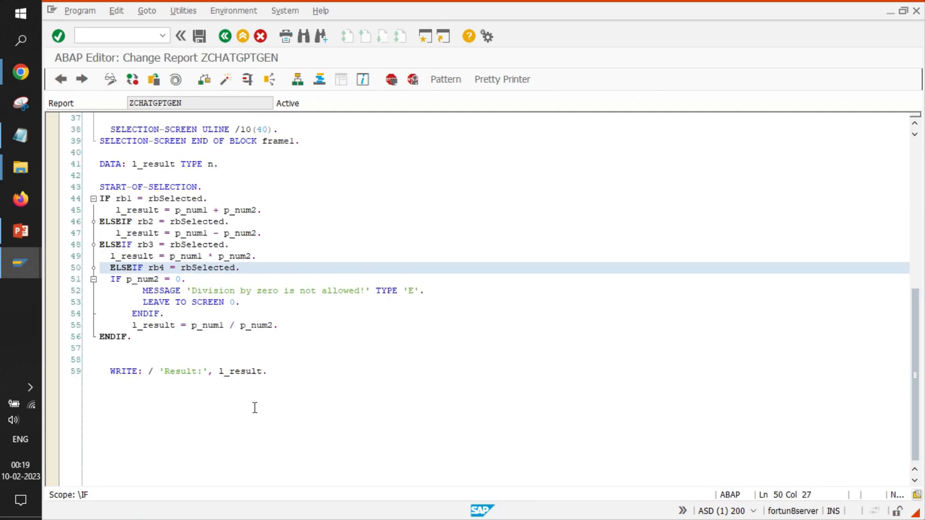
scroll(up, 3)
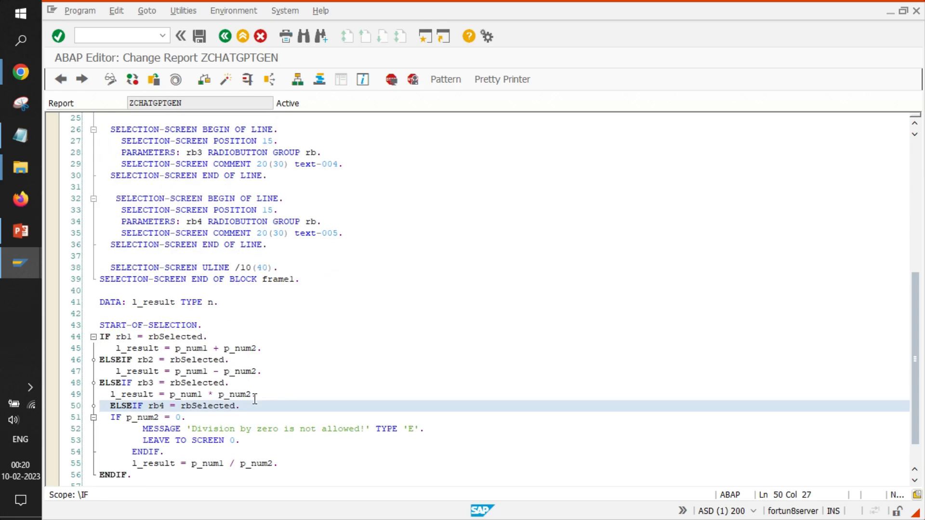
scroll(up, 3)
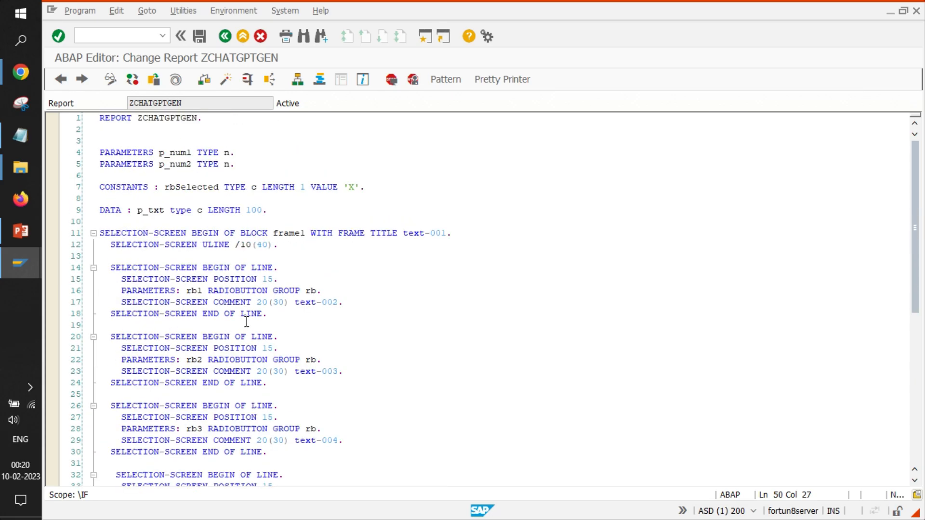